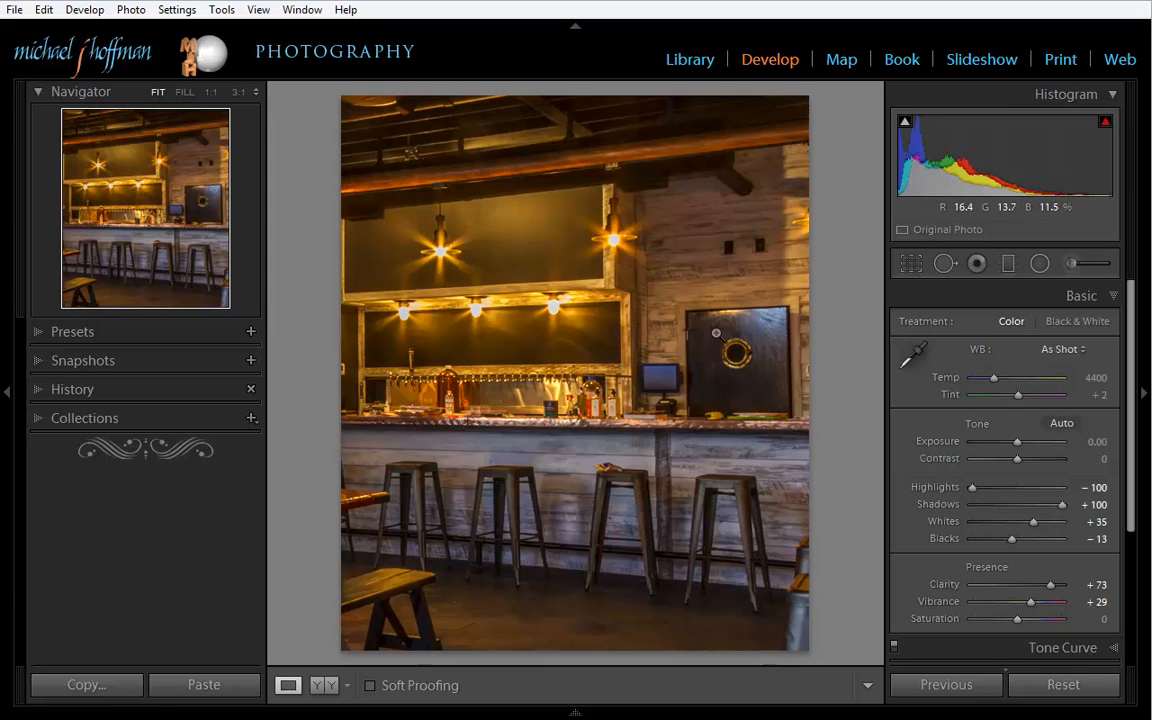
mouse_move(618, 458)
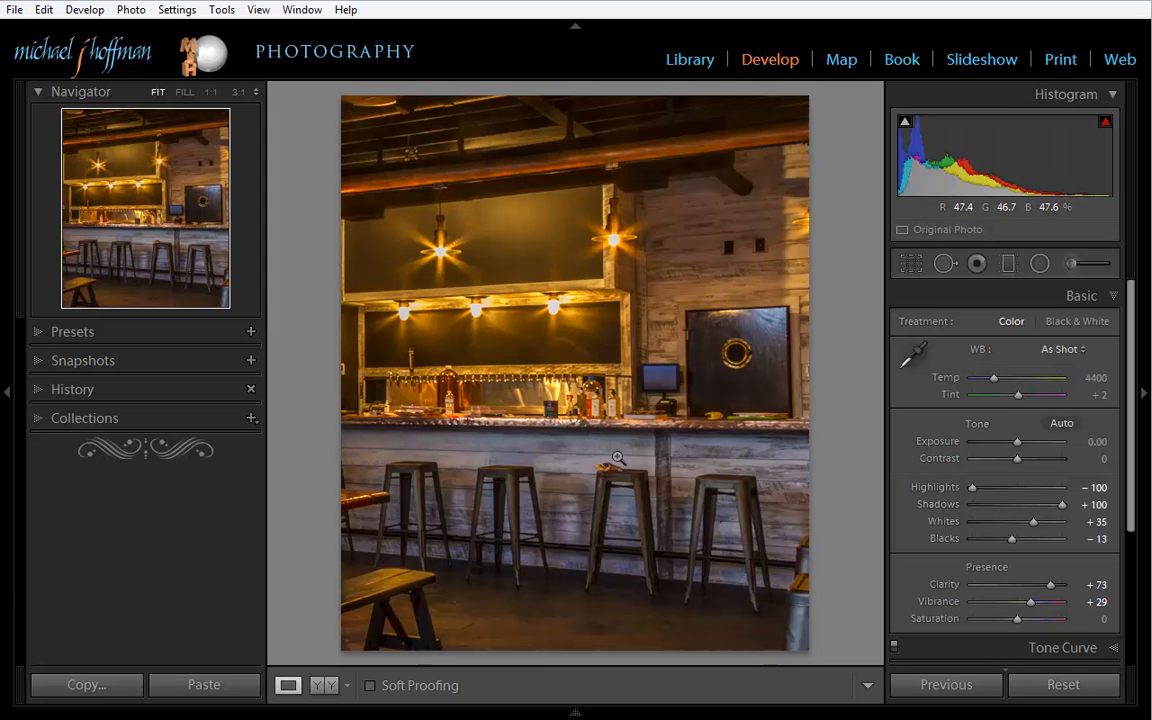
mouse_move(588, 468)
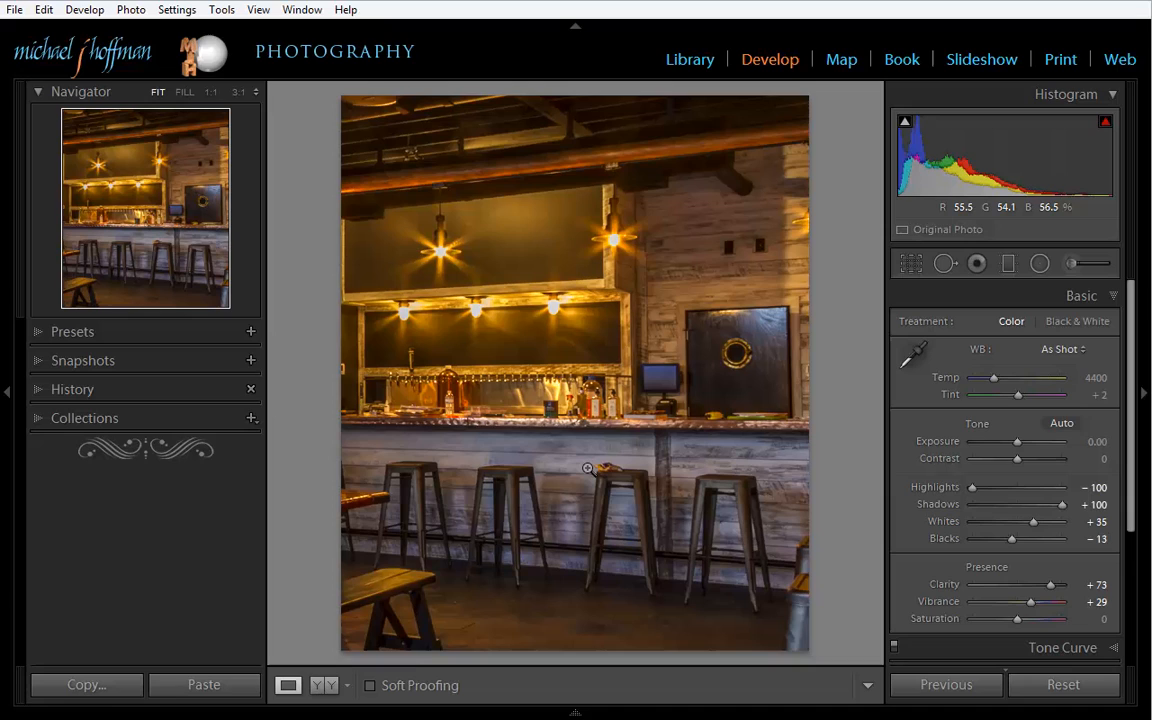
mouse_move(671, 272)
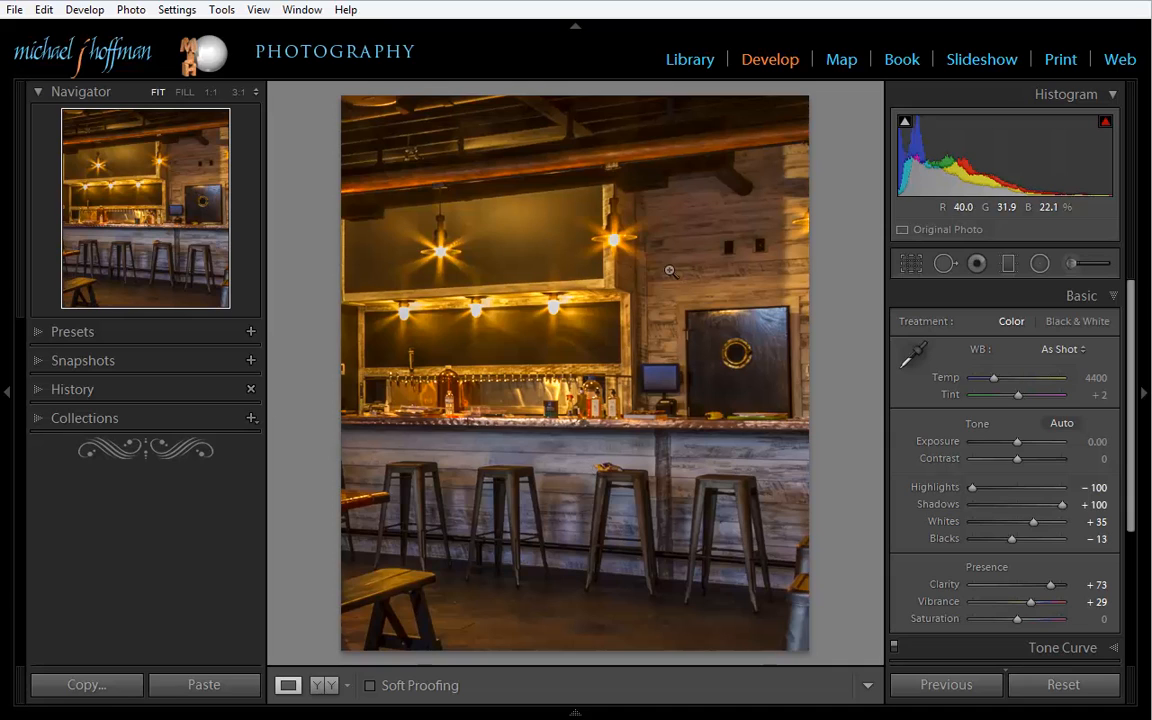
mouse_move(515, 334)
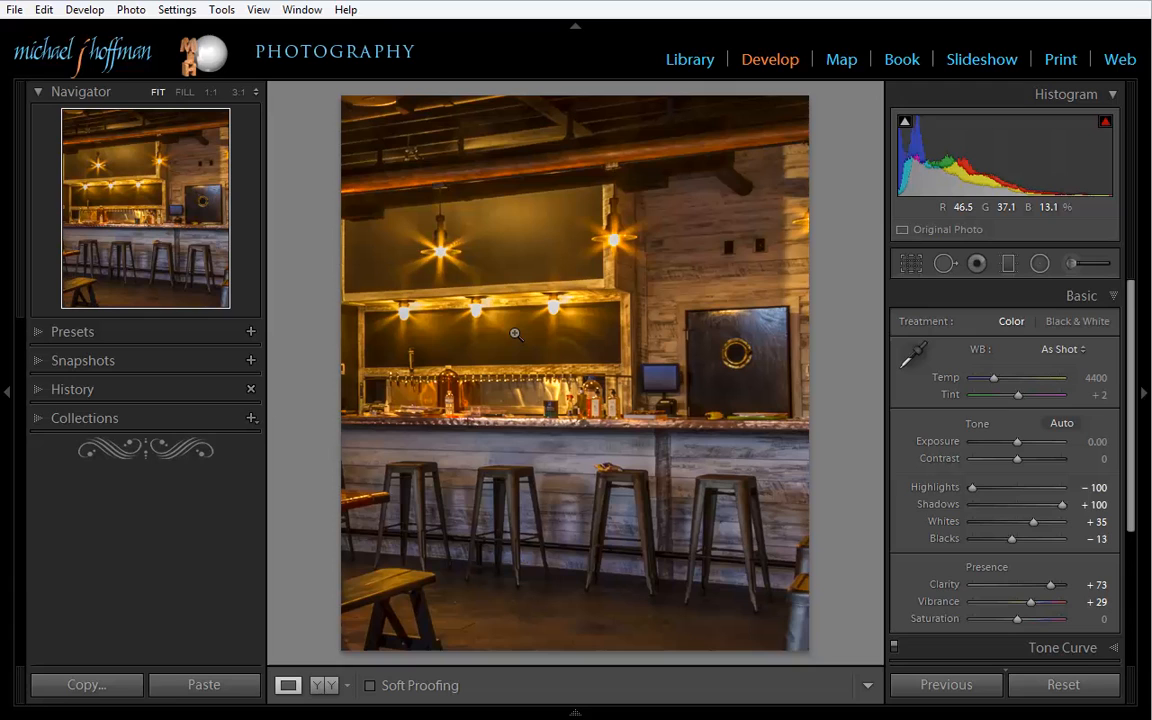
Set a custom white balance in Lightroom by sampling the bar top with the WB eyedropper
click(913, 355)
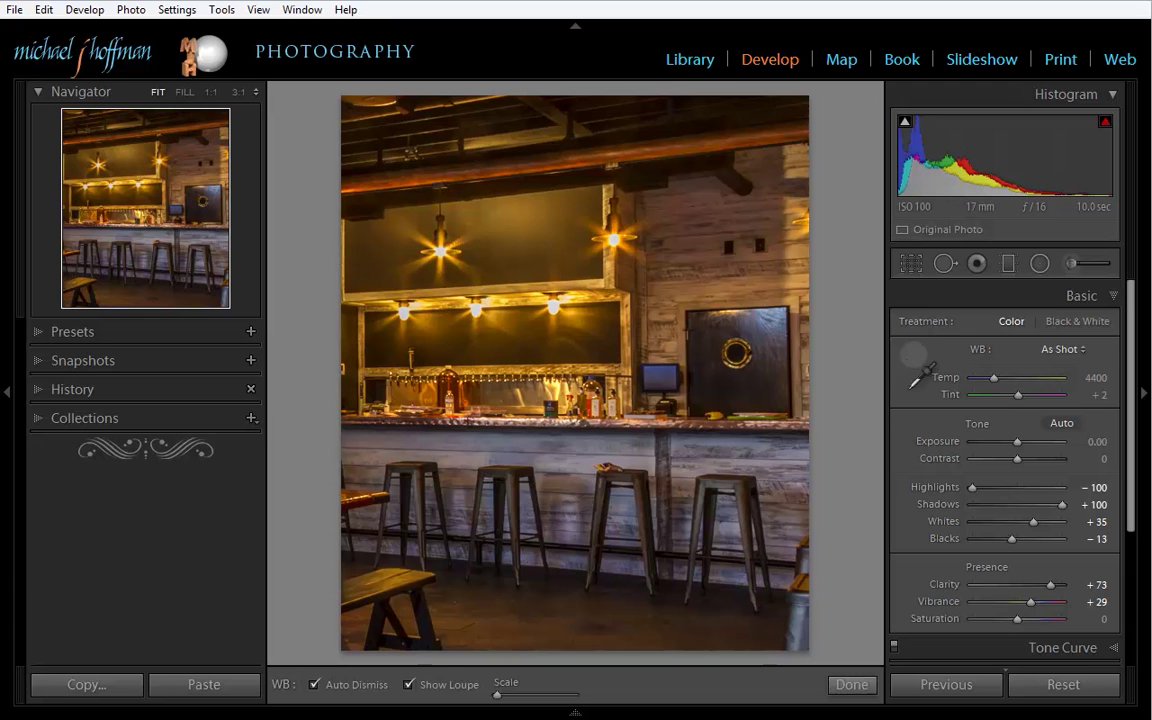
click(912, 377)
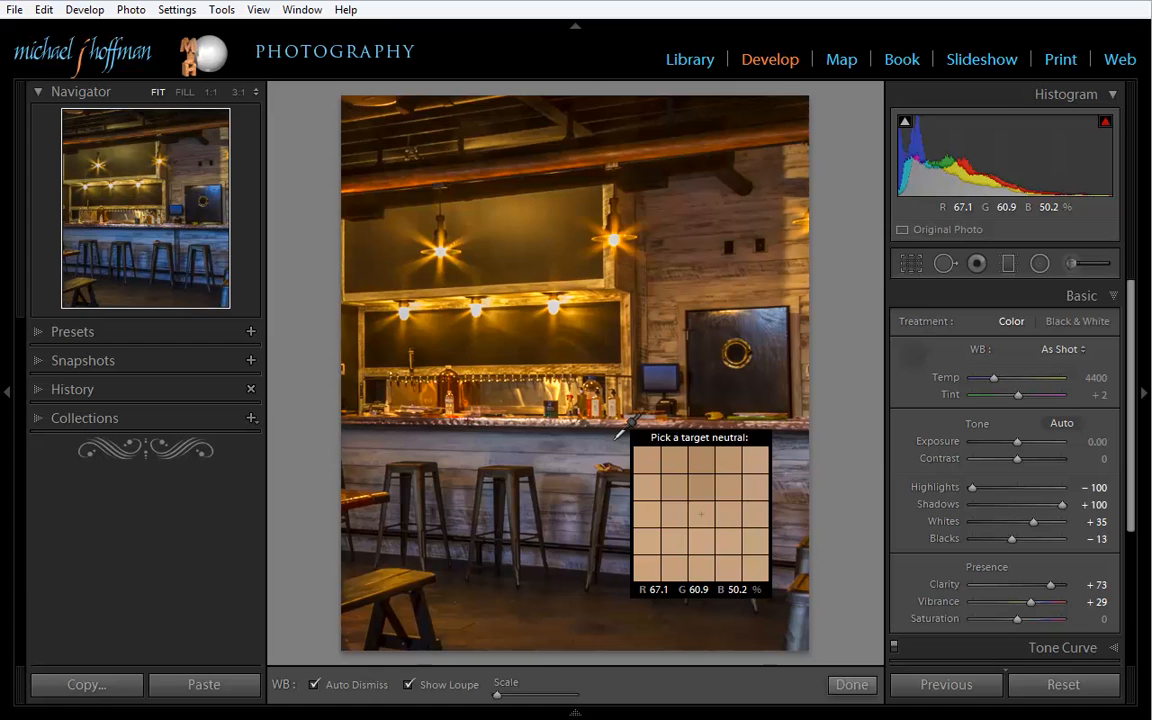
click(617, 422)
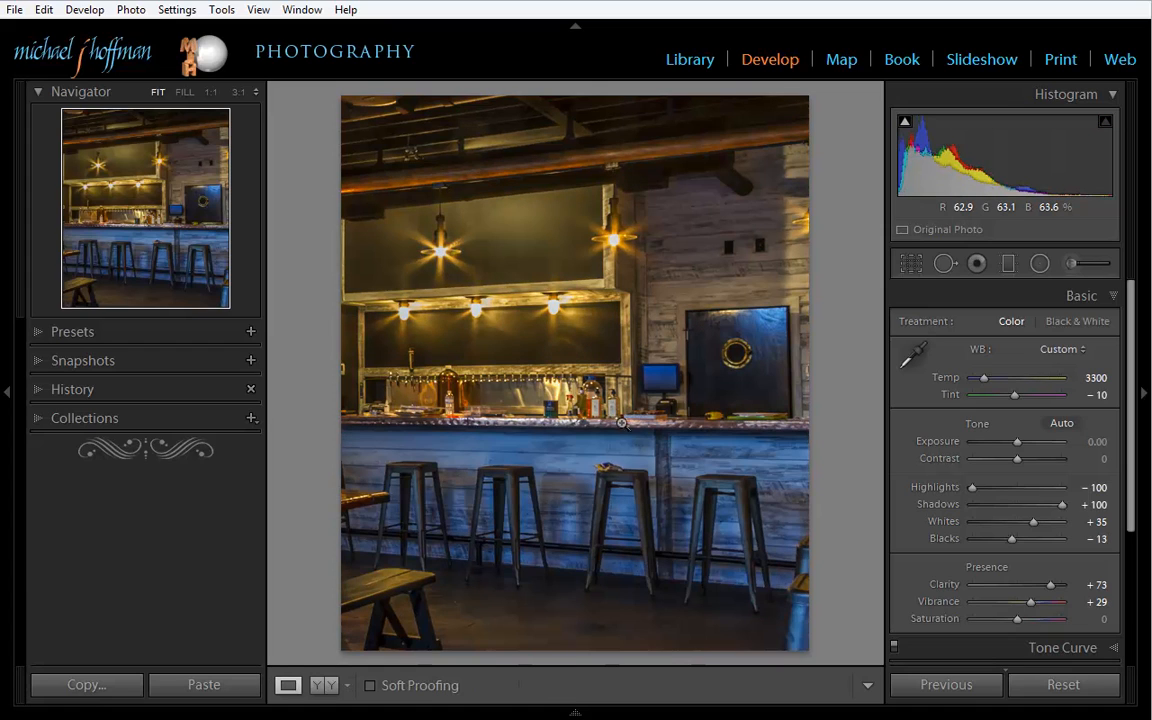
mouse_move(708, 555)
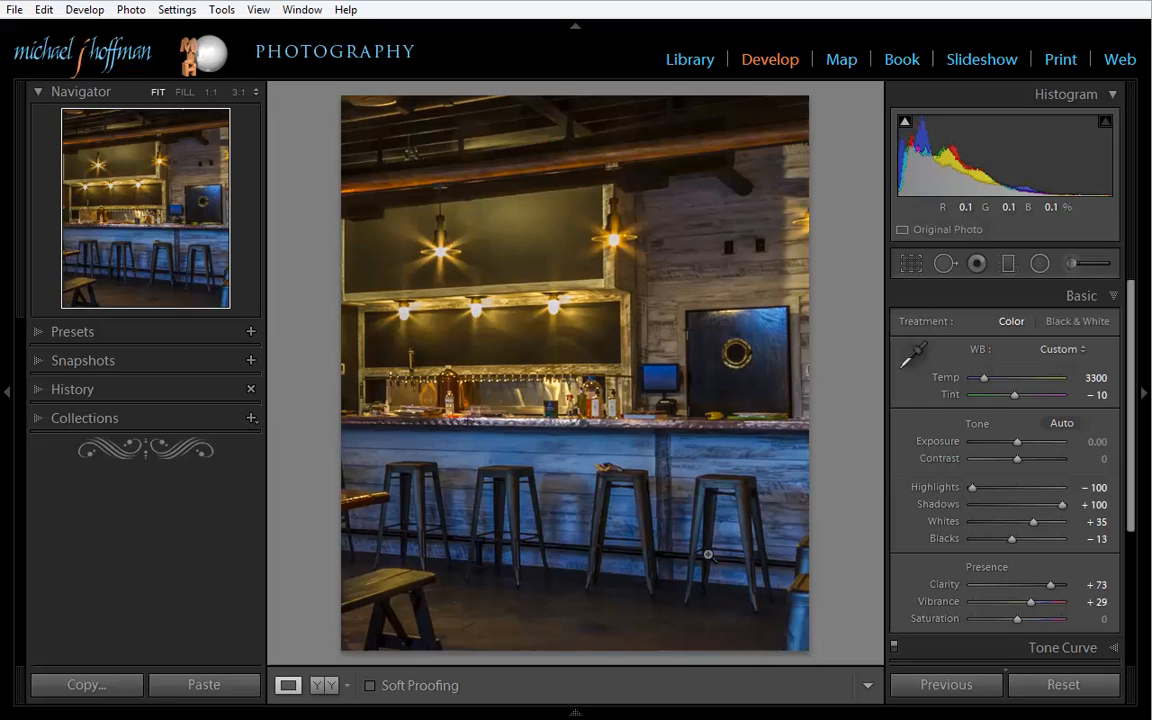
mouse_move(516, 475)
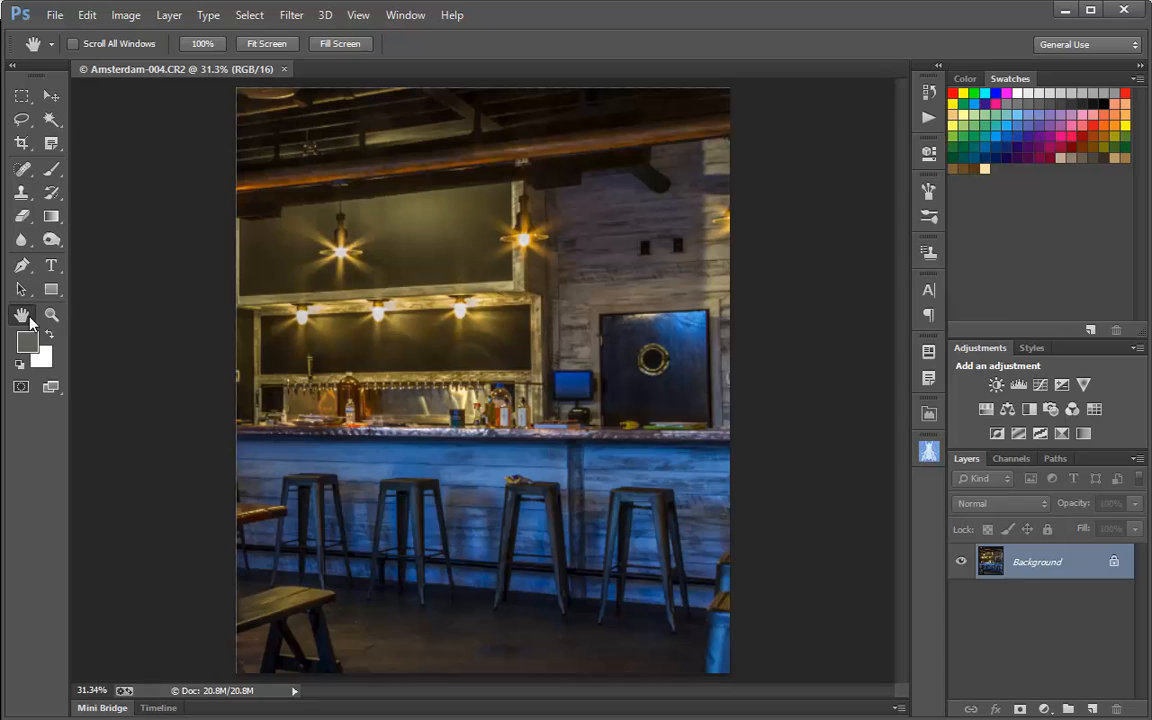
mouse_move(422, 472)
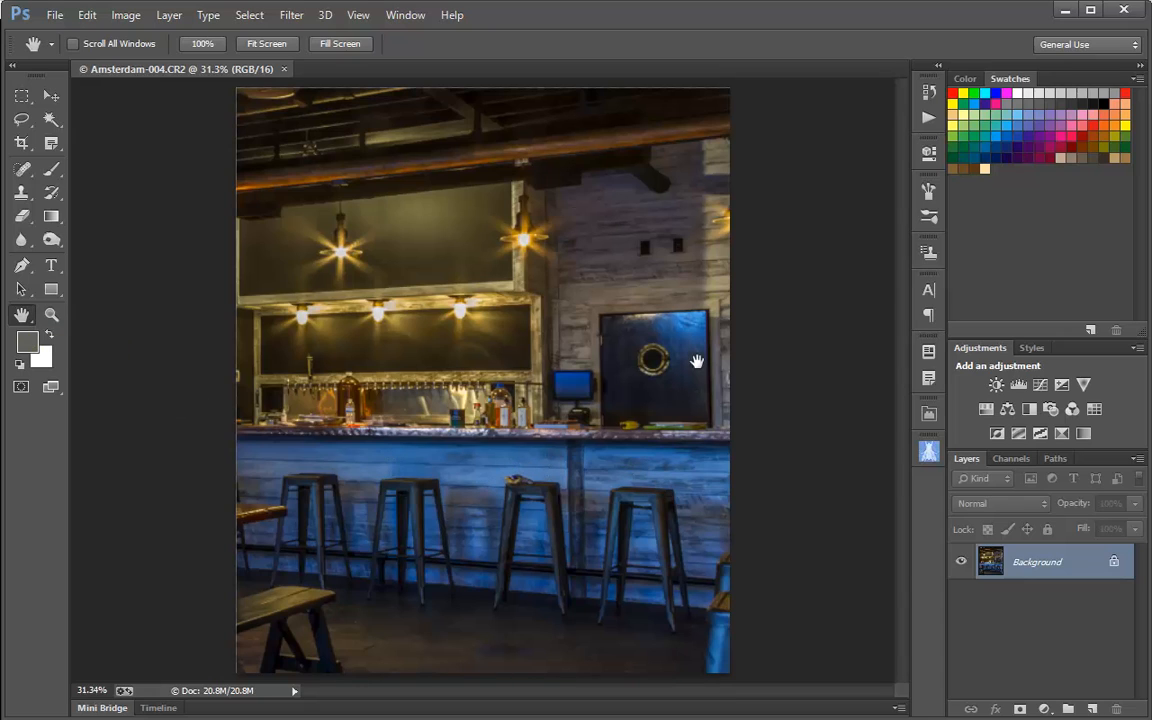
mouse_move(662, 490)
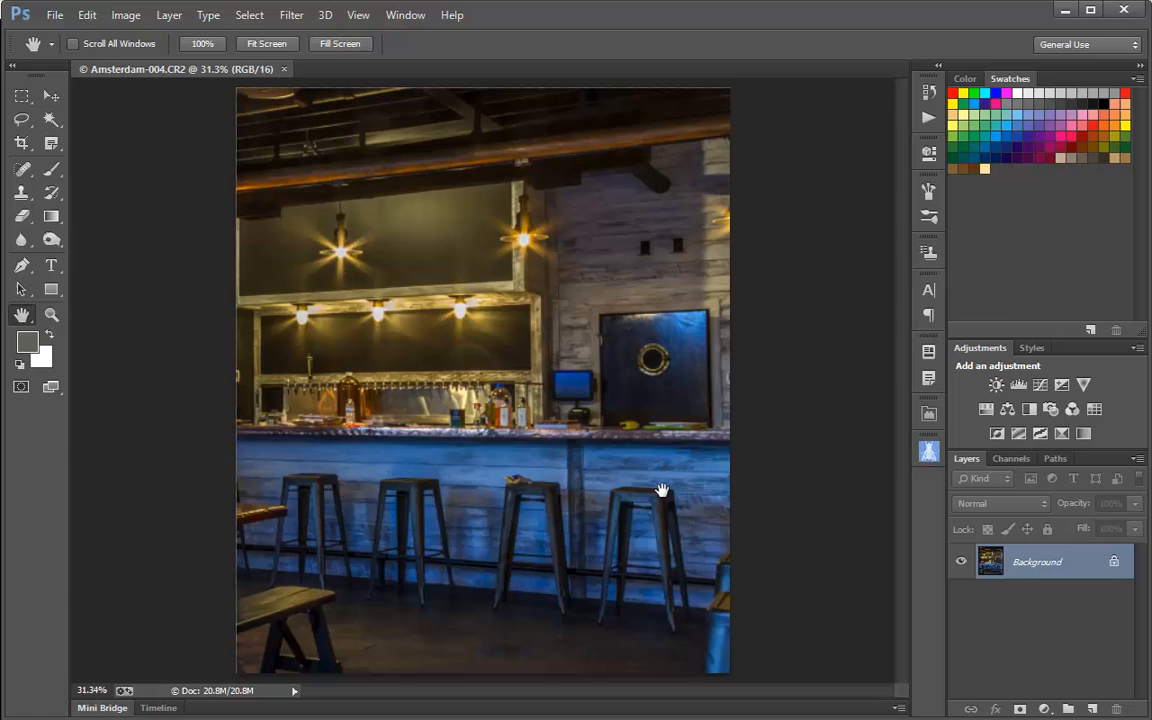
mouse_move(637, 490)
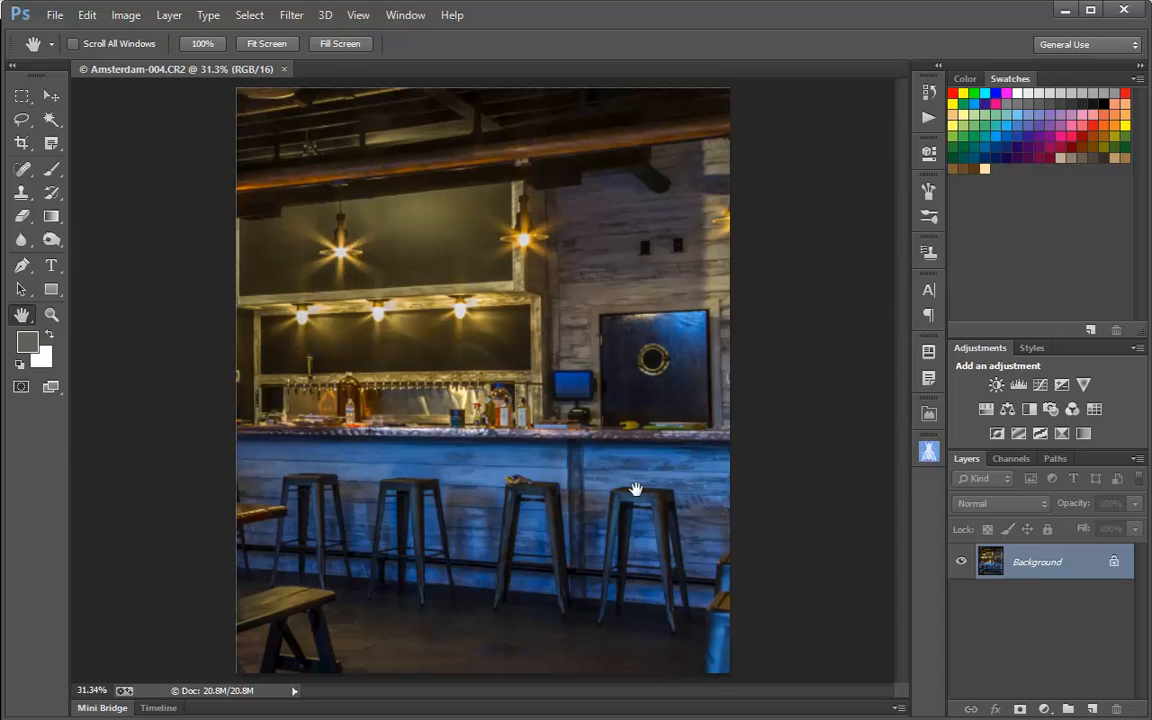
mouse_move(626, 265)
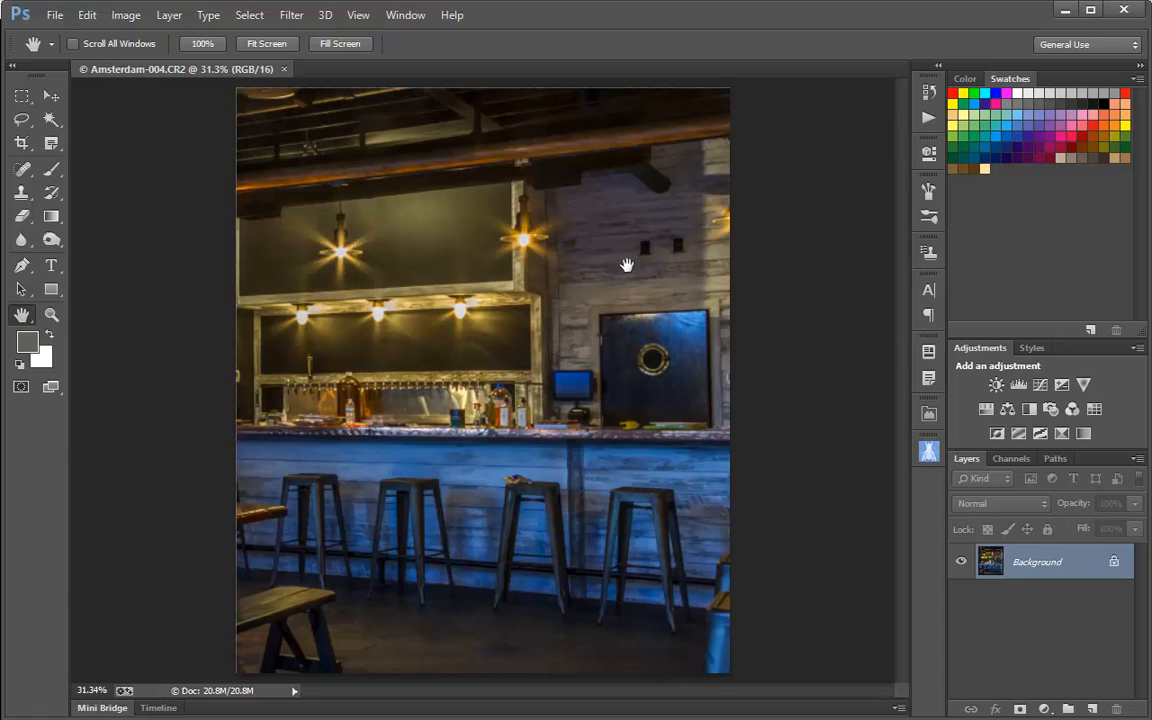
mouse_move(625, 290)
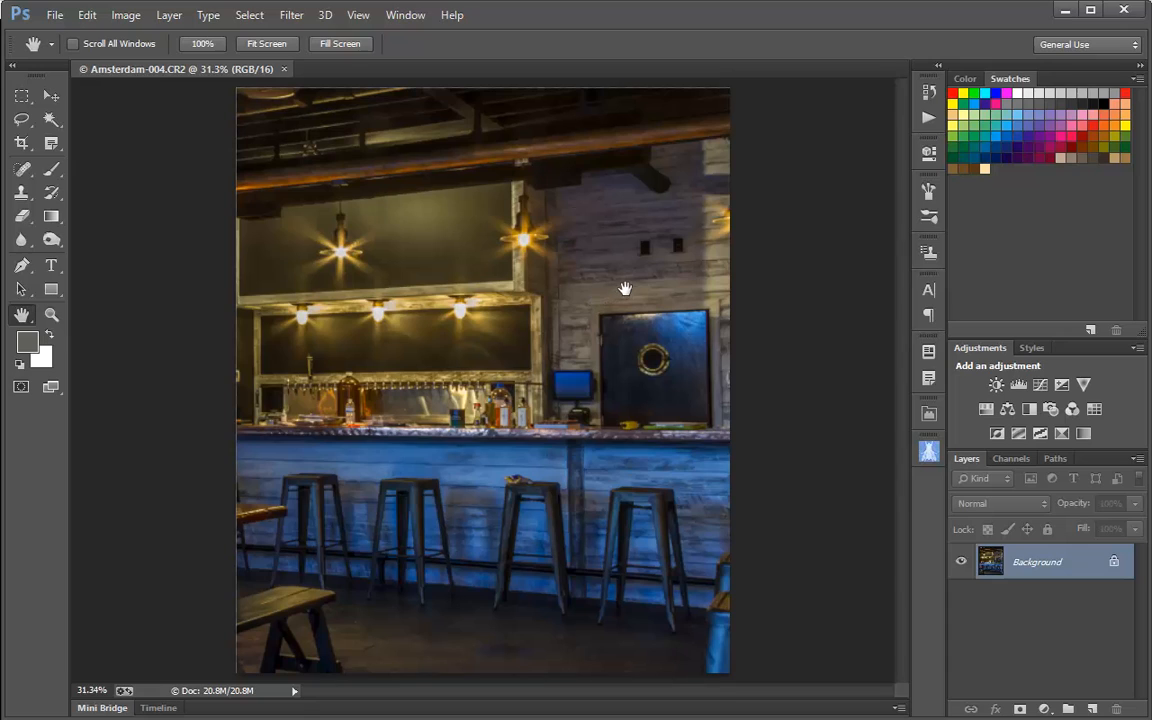
mouse_move(588, 340)
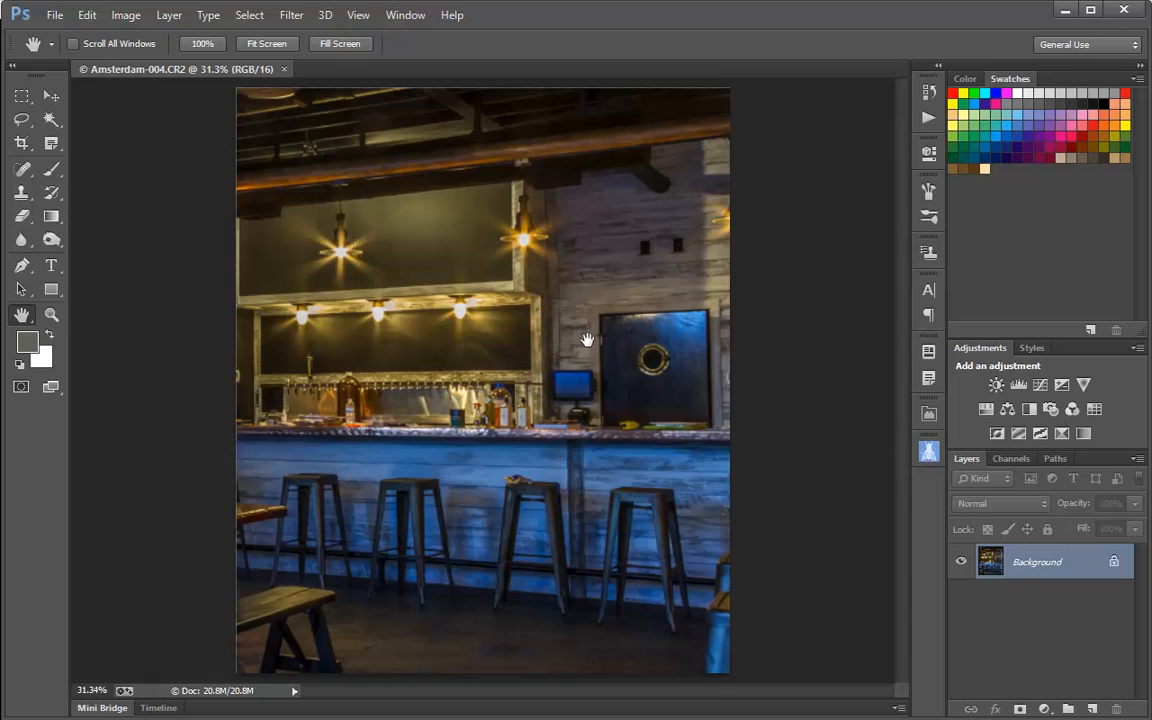
mouse_move(389, 208)
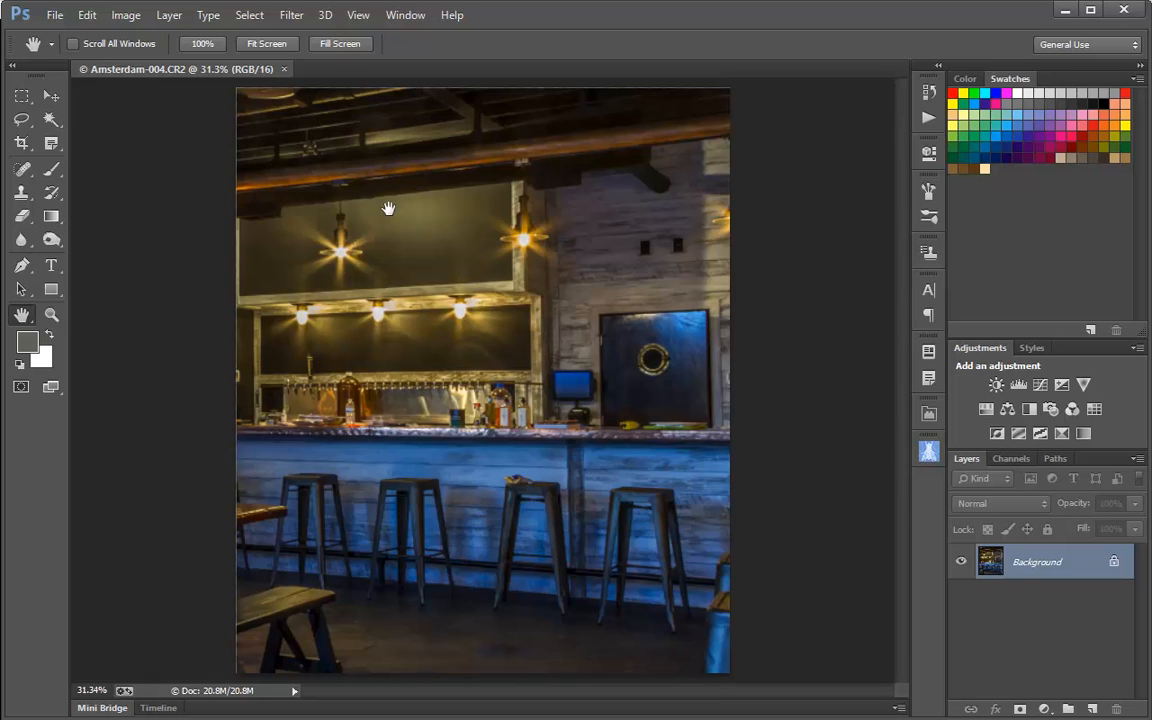
With the photo open in Photoshop, open the Select menu
click(249, 14)
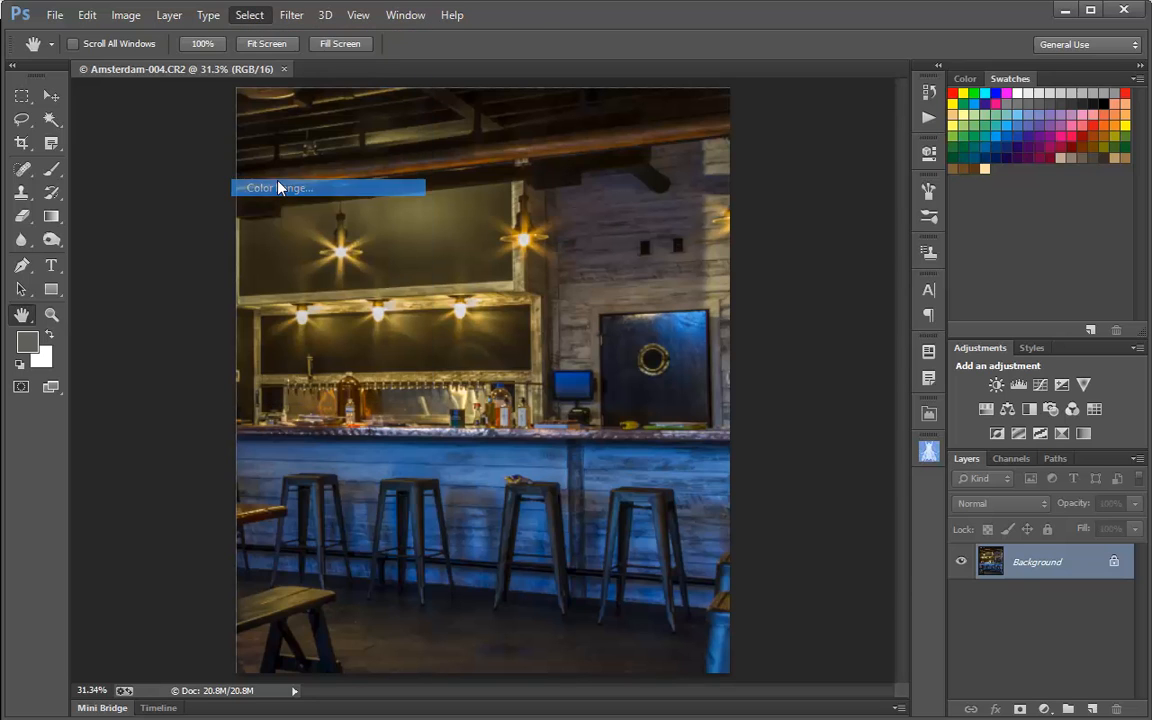
Open Select > Color Range, move the dialog up, and raise Fuzziness to 41
click(275, 188)
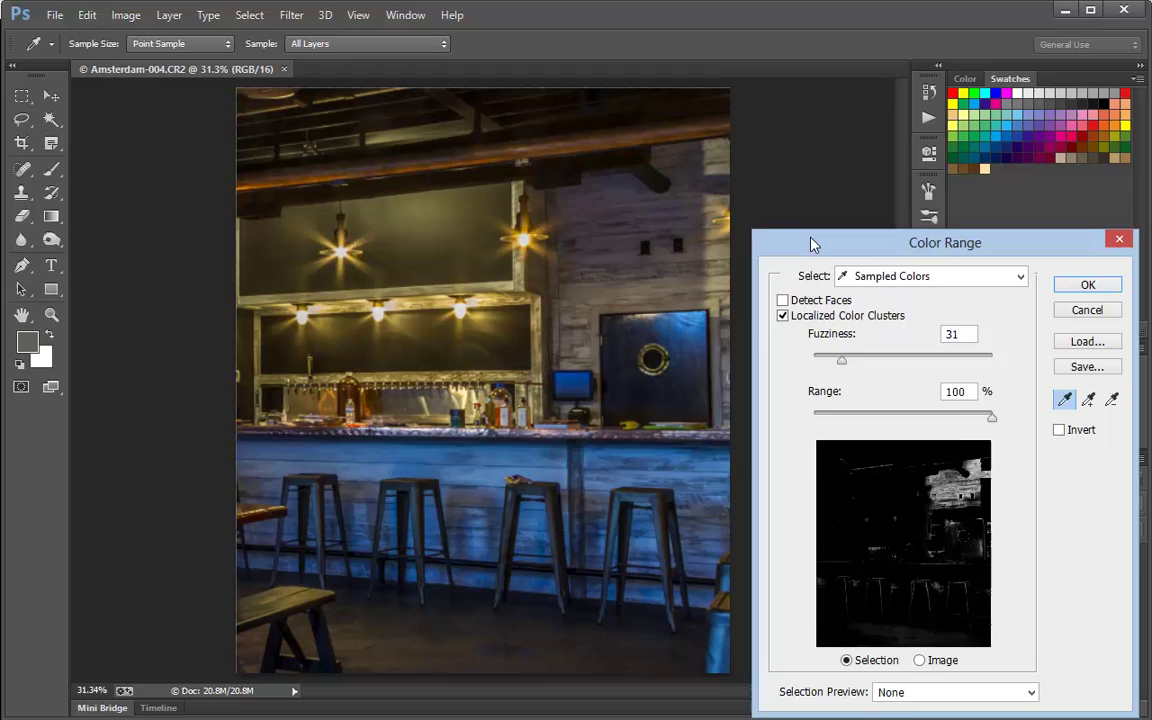
drag(945, 242, 942, 220)
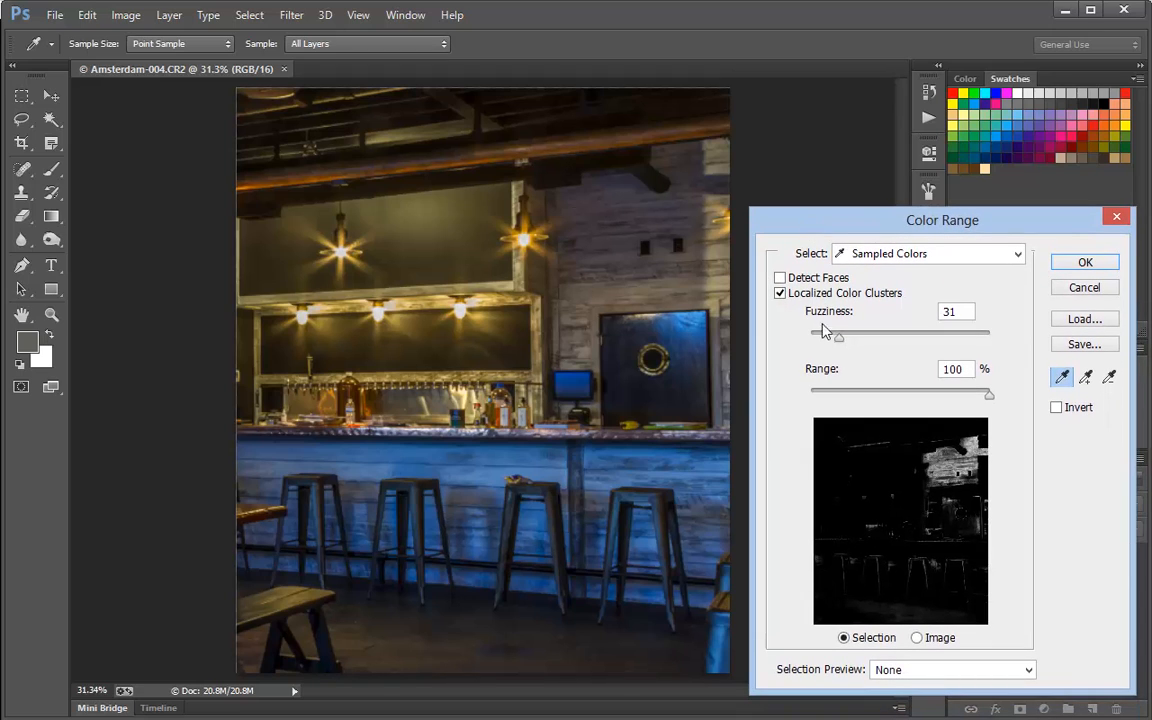
drag(838, 335, 843, 335)
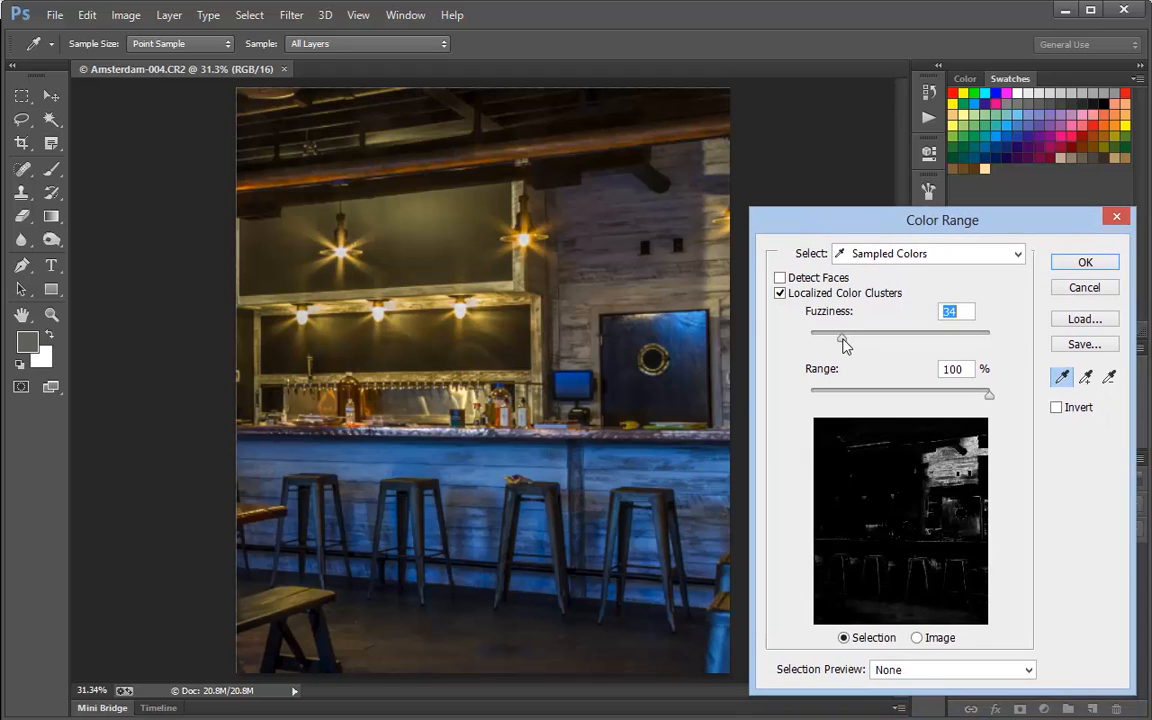
drag(842, 335, 849, 335)
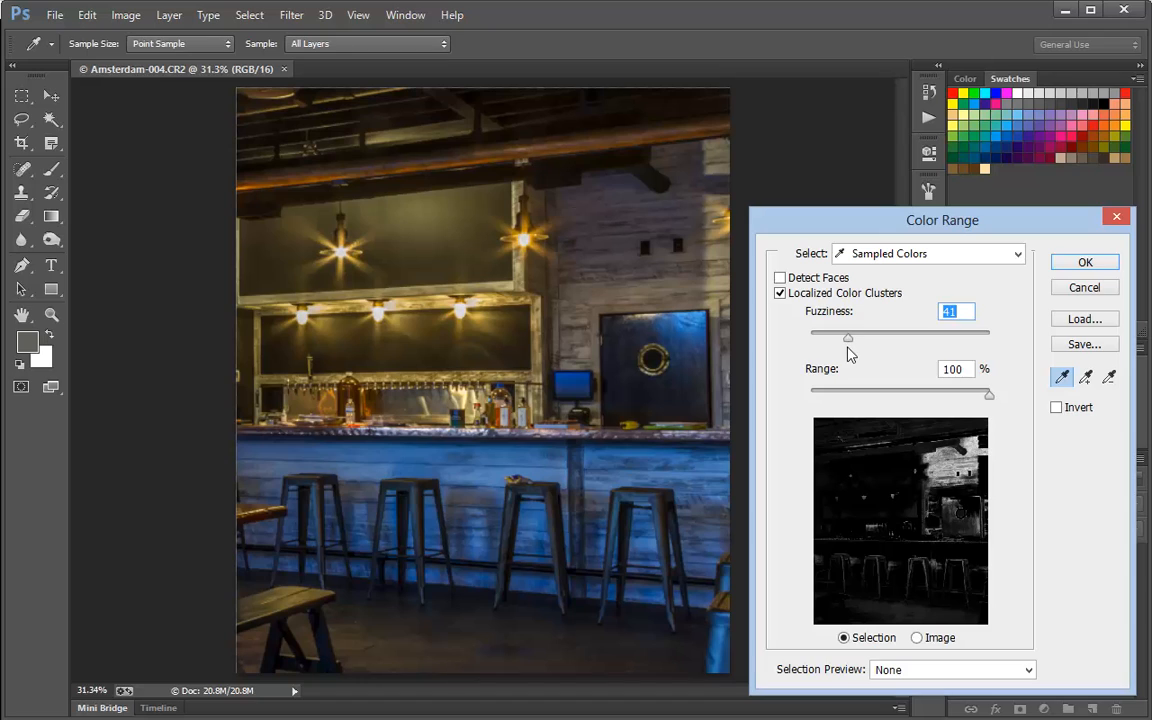
mouse_move(780, 293)
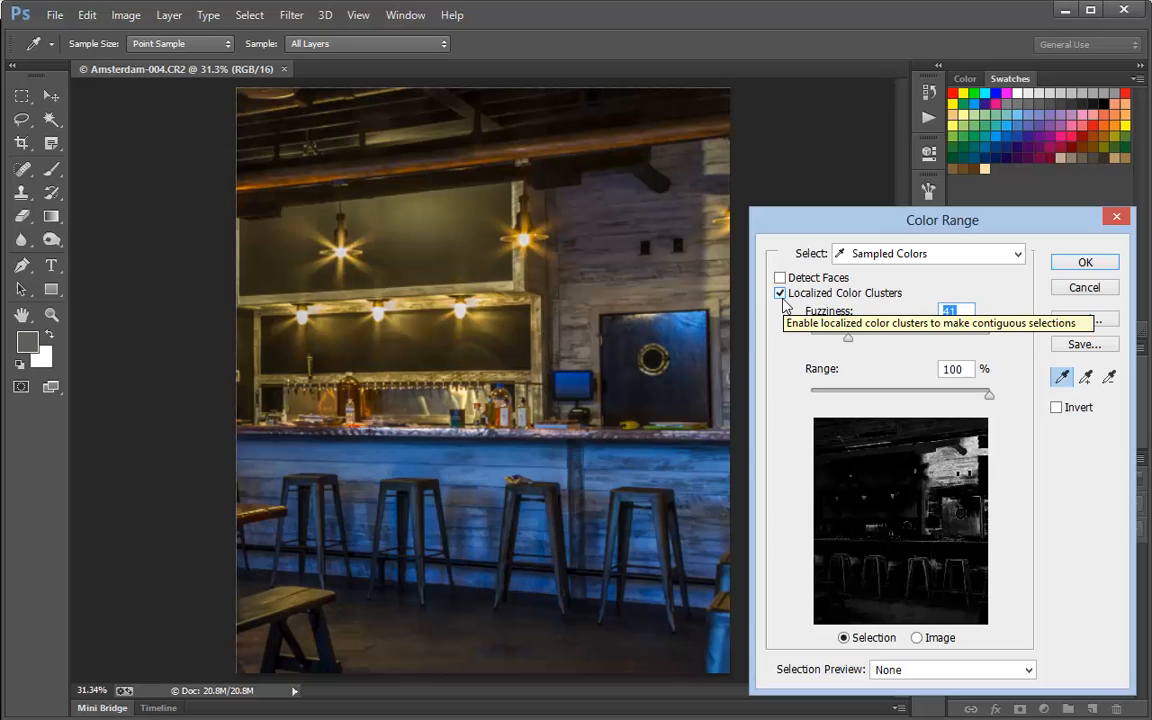
mouse_move(540, 468)
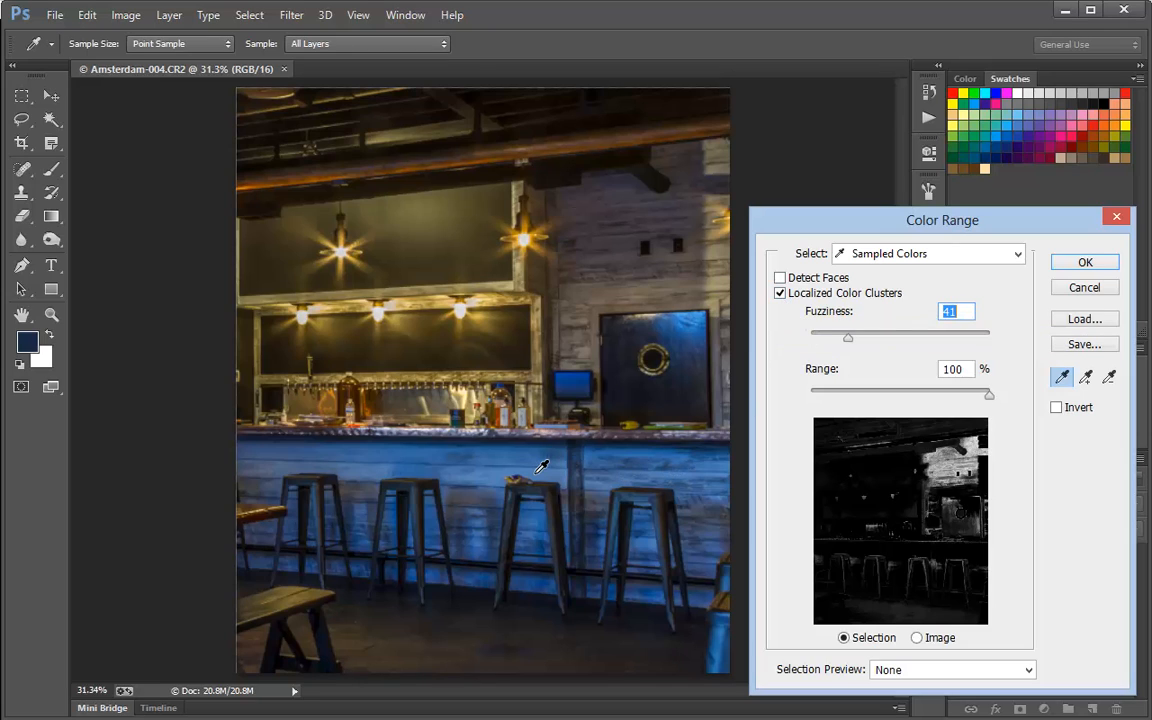
Sample the blue bar front and the blue light under the bar in Color Range
click(540, 465)
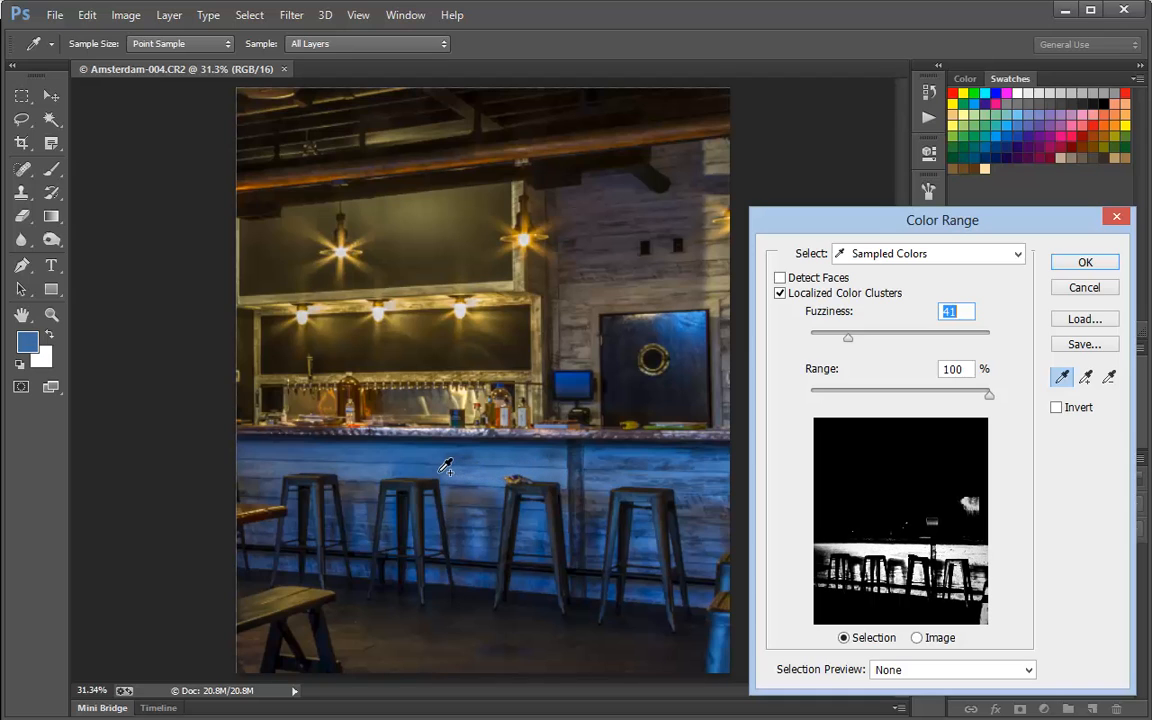
mouse_move(312, 462)
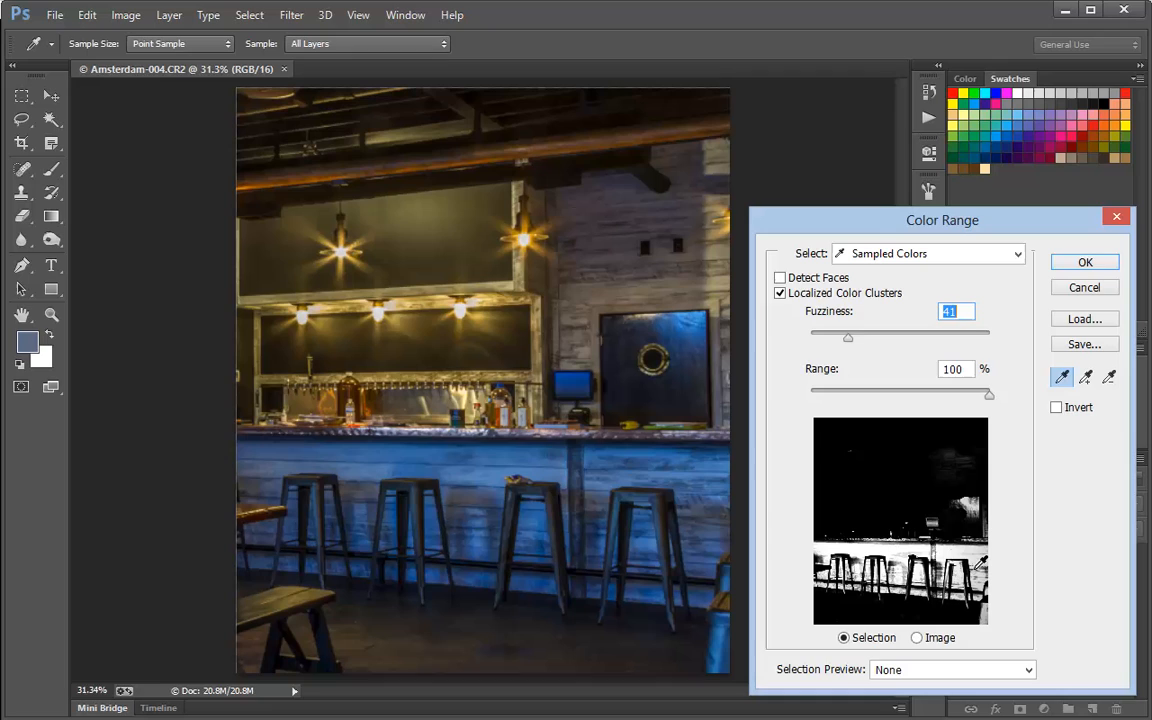
mouse_move(770, 531)
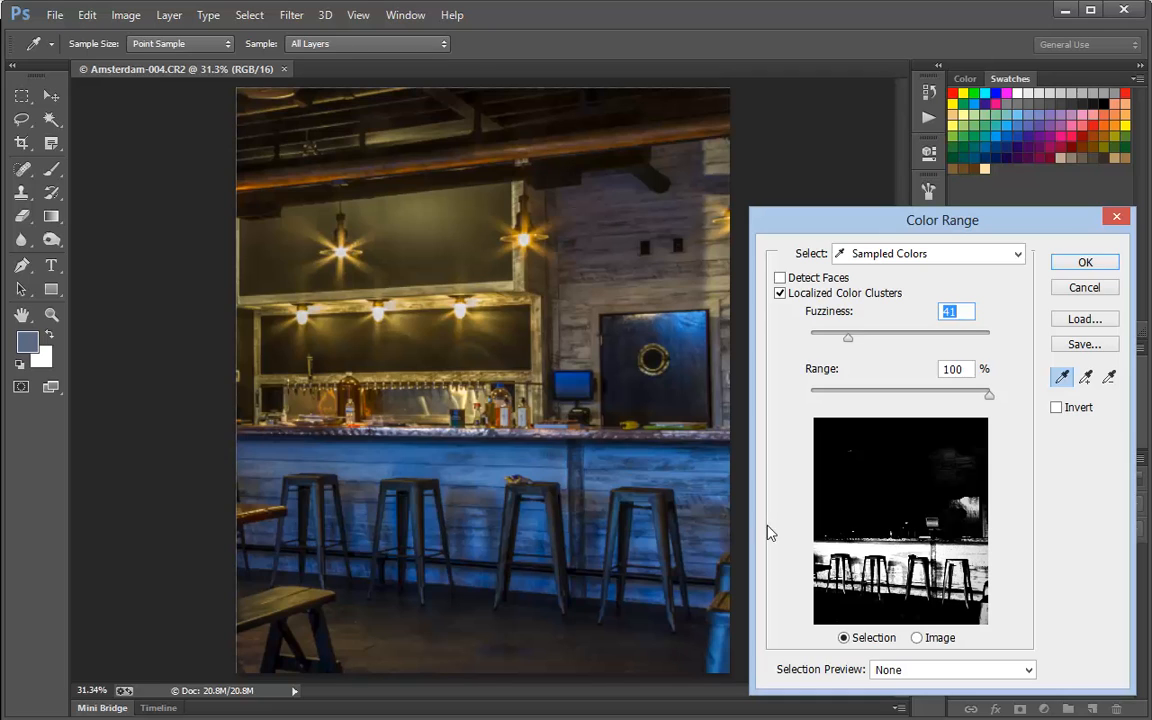
mouse_move(665, 605)
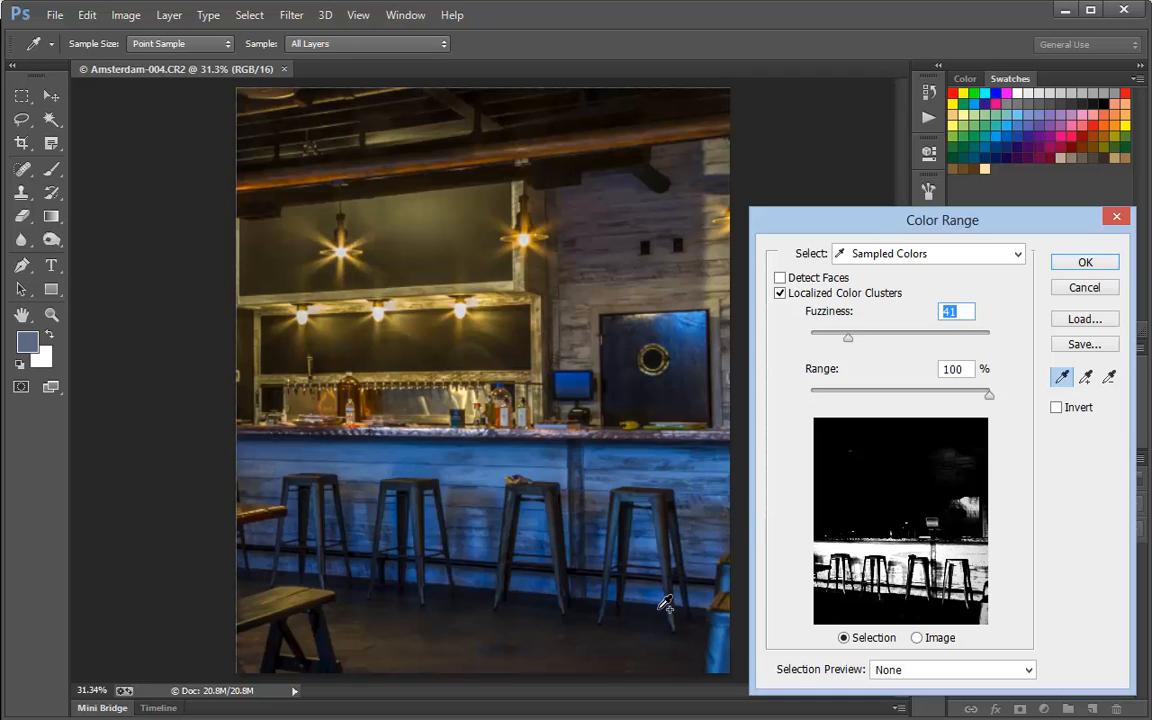
click(653, 600)
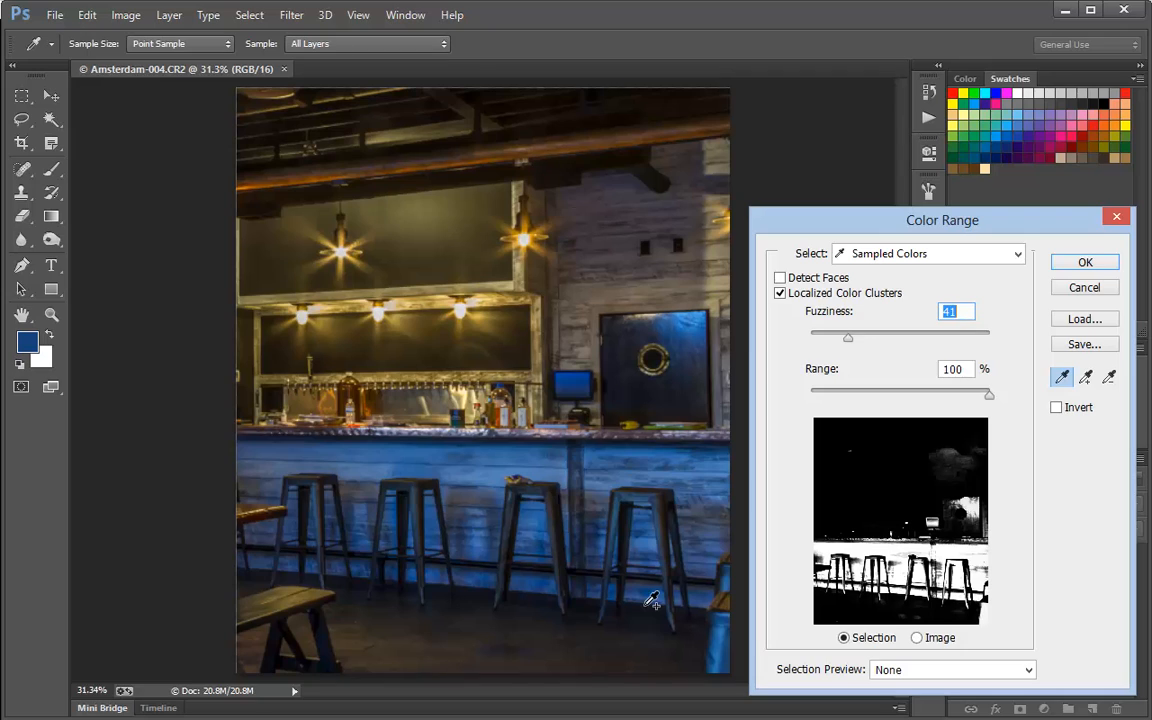
mouse_move(701, 408)
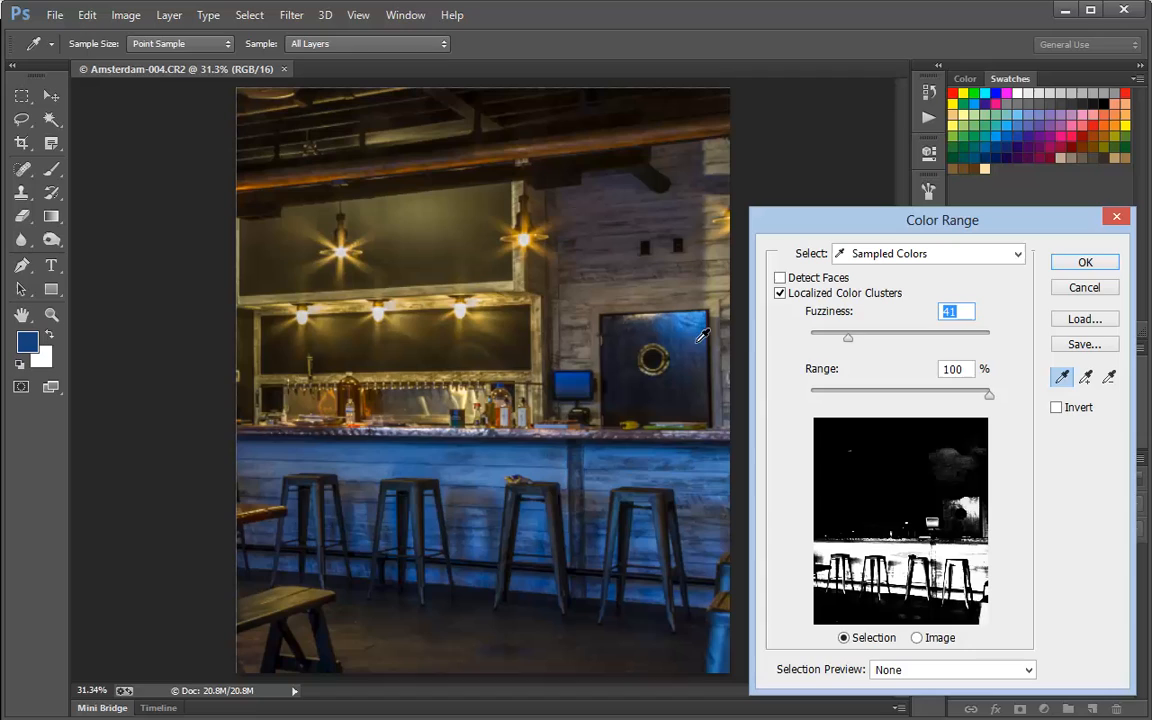
mouse_move(706, 328)
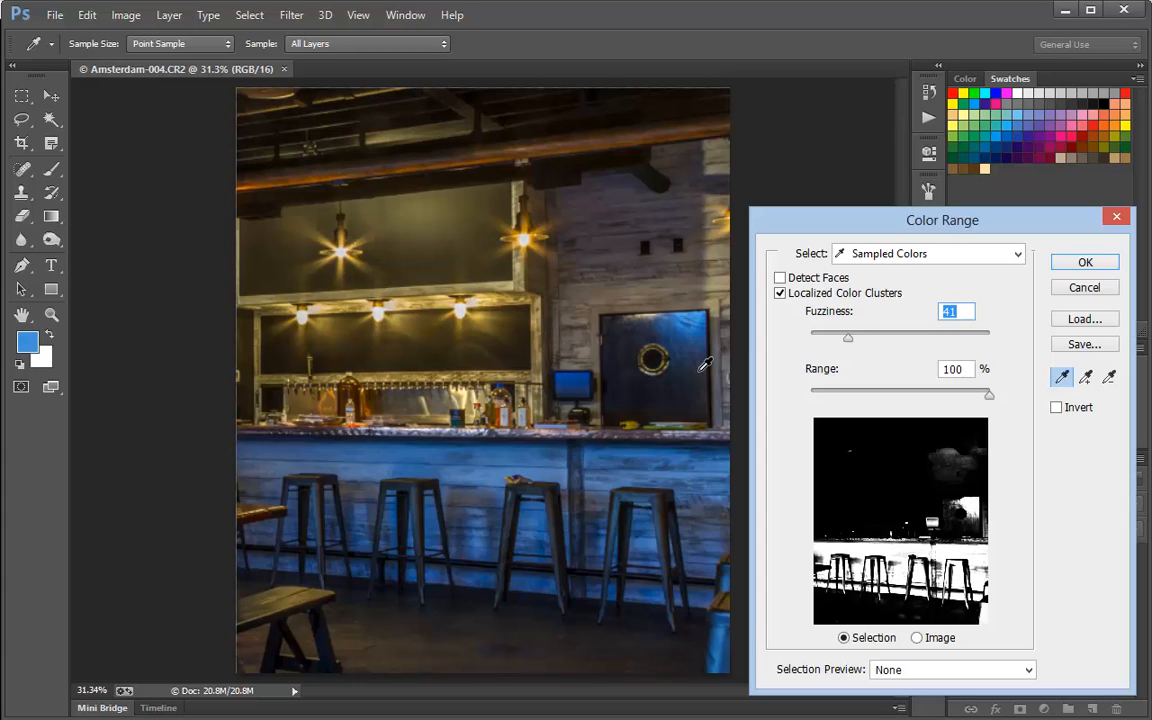
mouse_move(1043, 282)
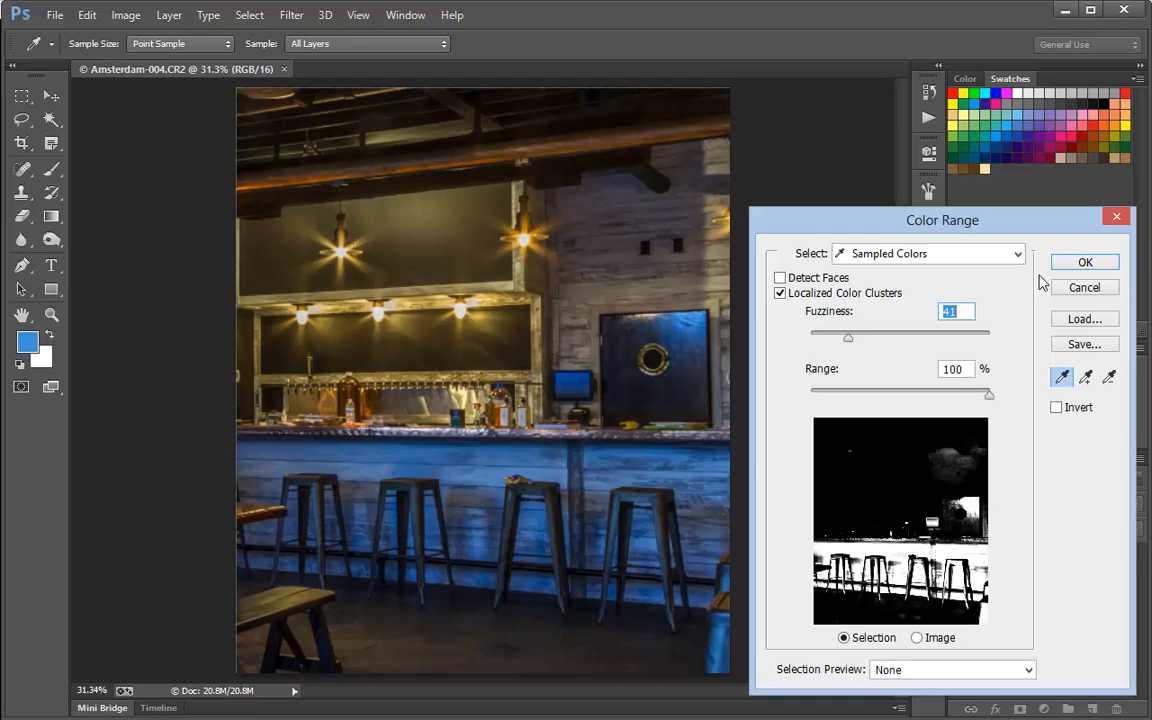
Confirm Color Range to select the blue-lit bar front, stools and door
click(1085, 261)
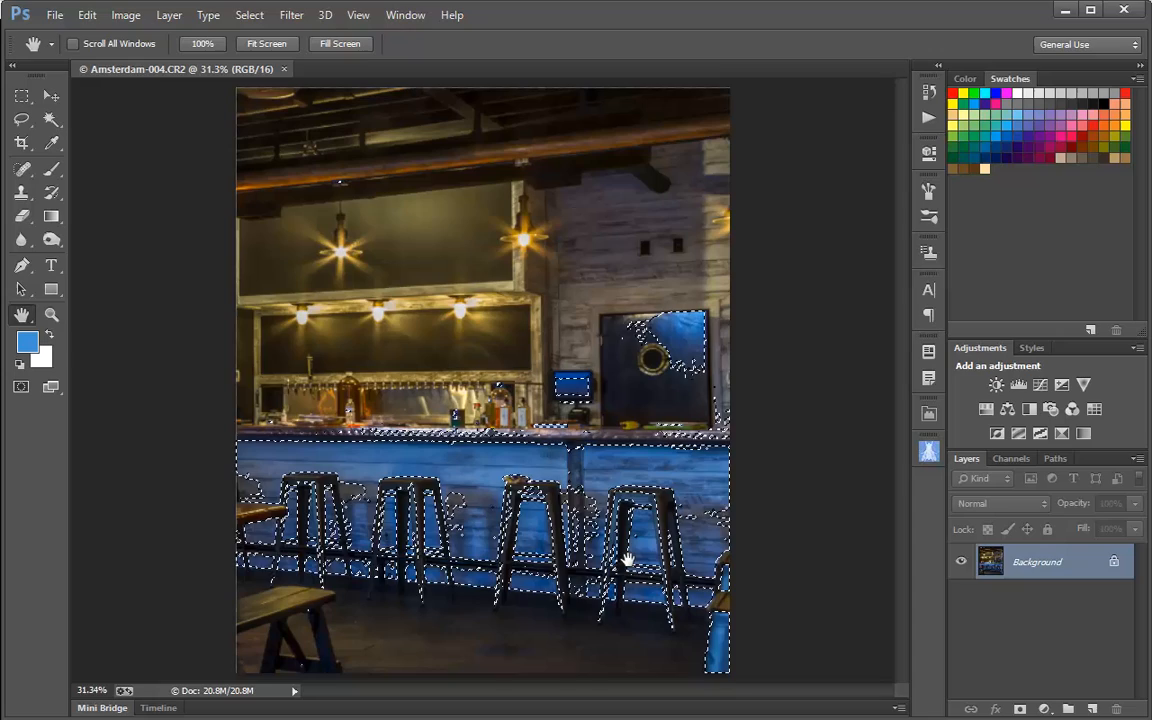
click(21, 119)
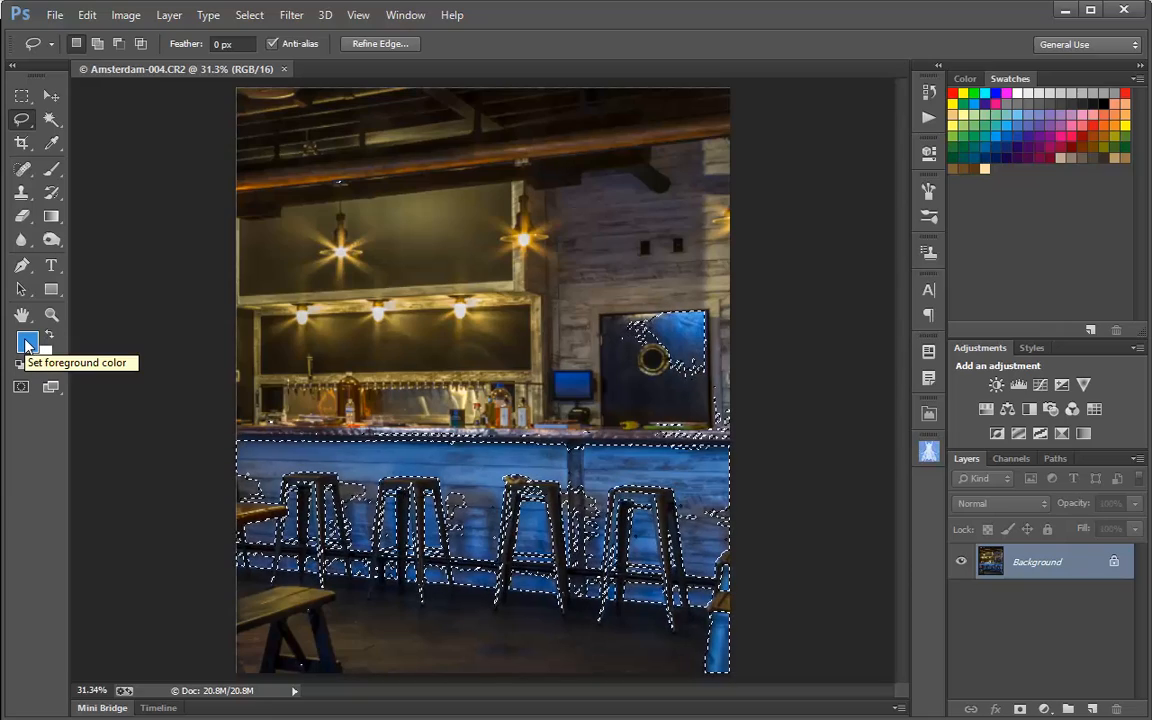
Set the foreground colour to a brown sampled from the wall with 11 by 11 Average sampling
click(27, 342)
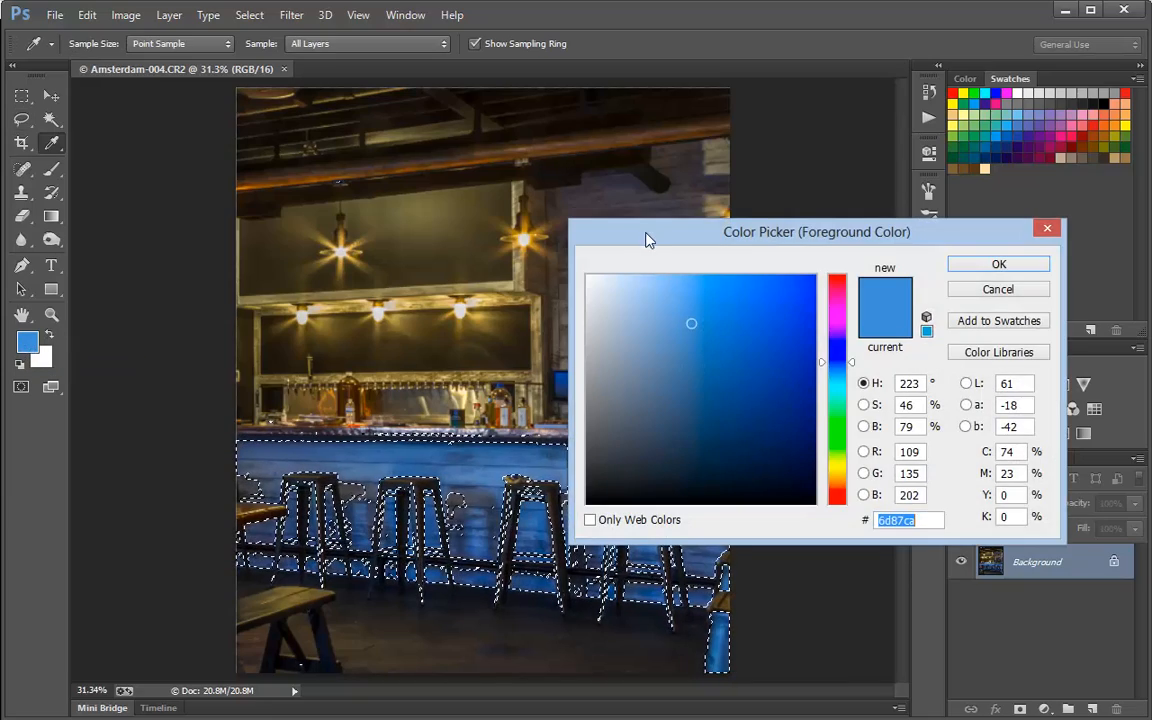
drag(817, 231, 884, 291)
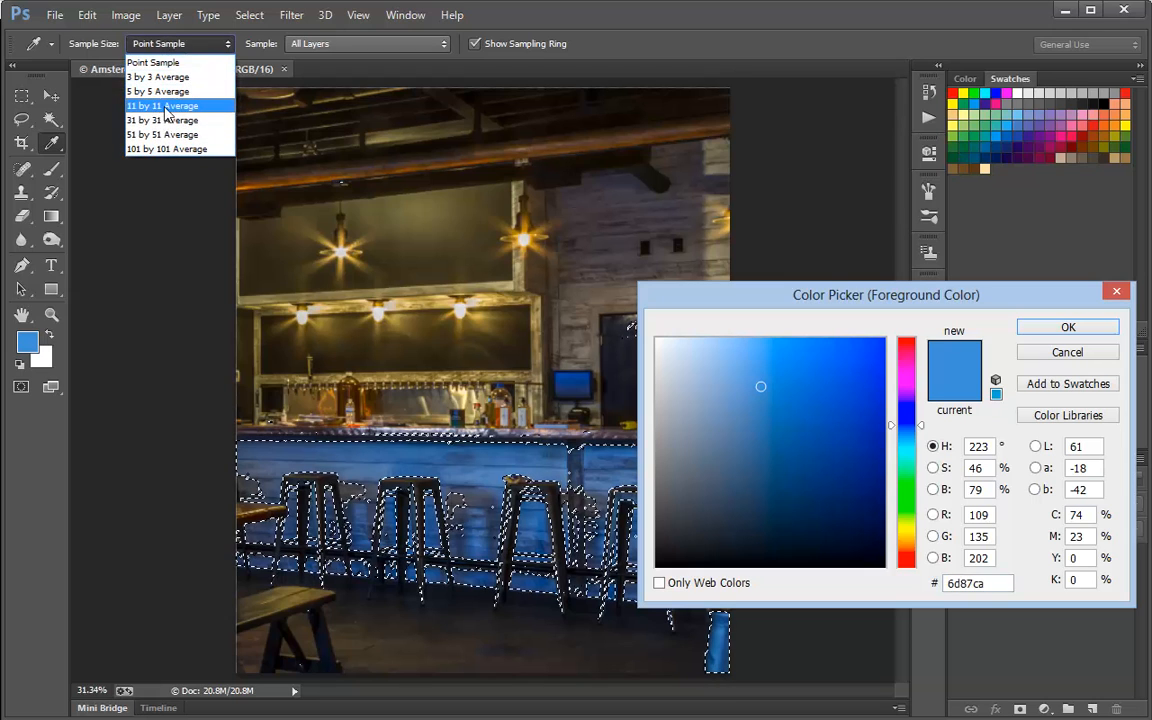
click(158, 105)
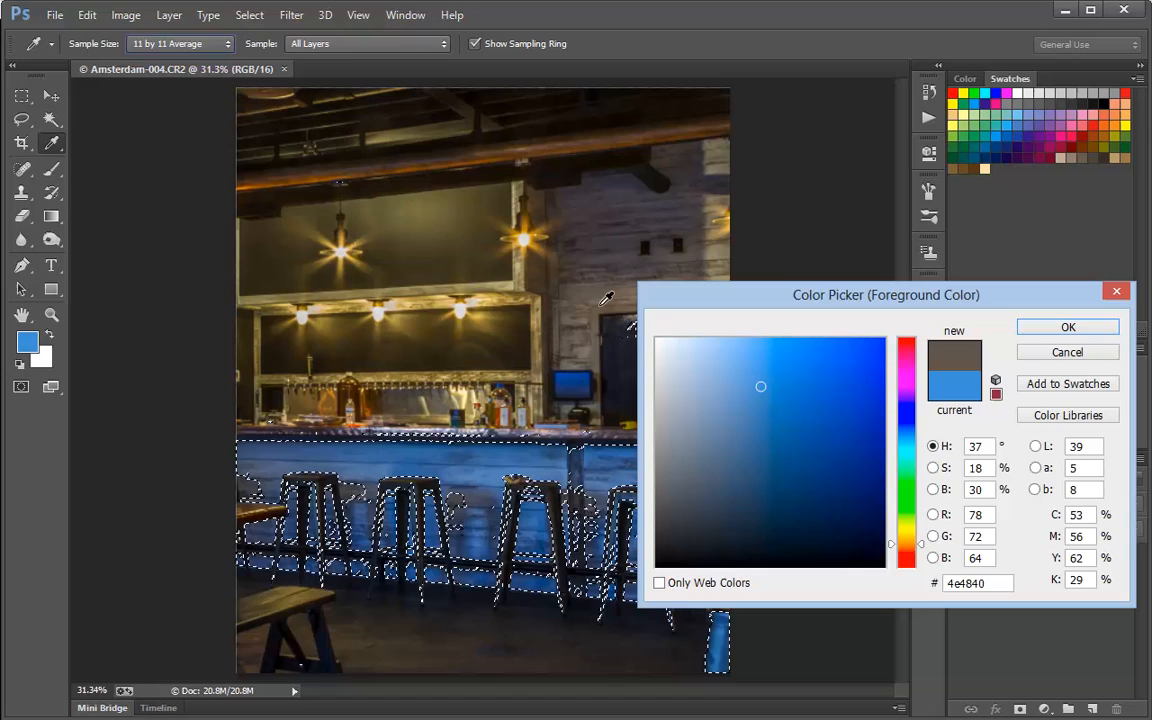
click(1066, 351)
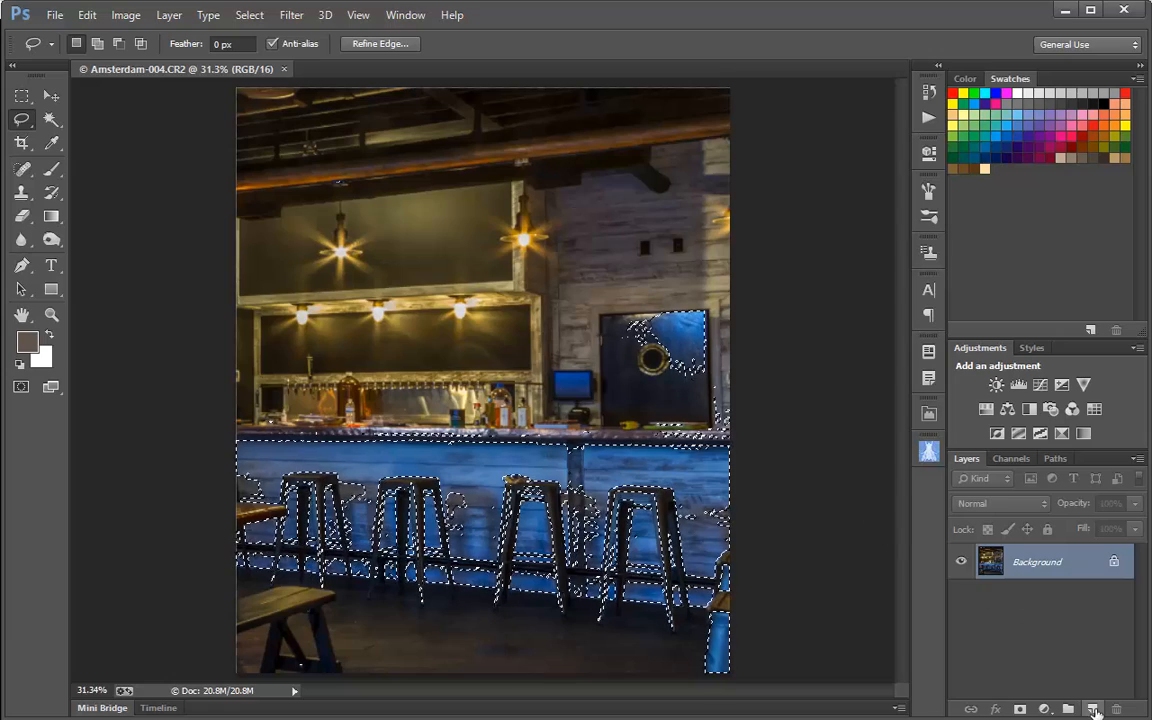
Create a new empty layer to hold the brown fill over the selection
click(1093, 709)
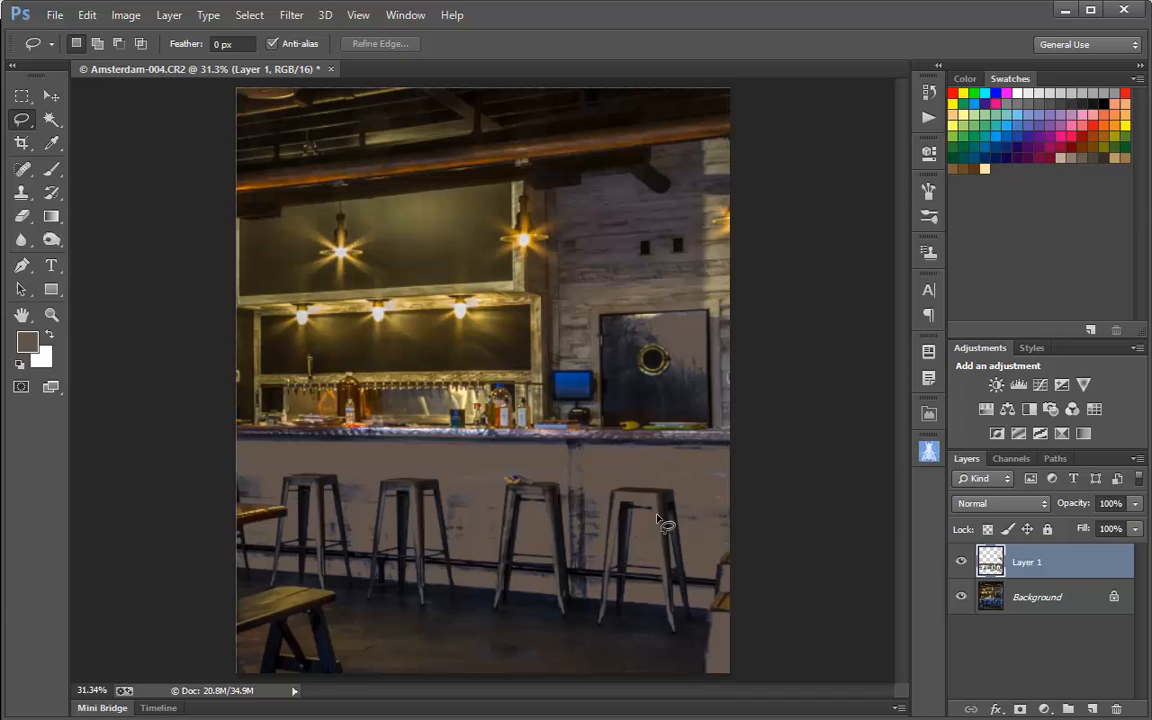
mouse_move(1010, 511)
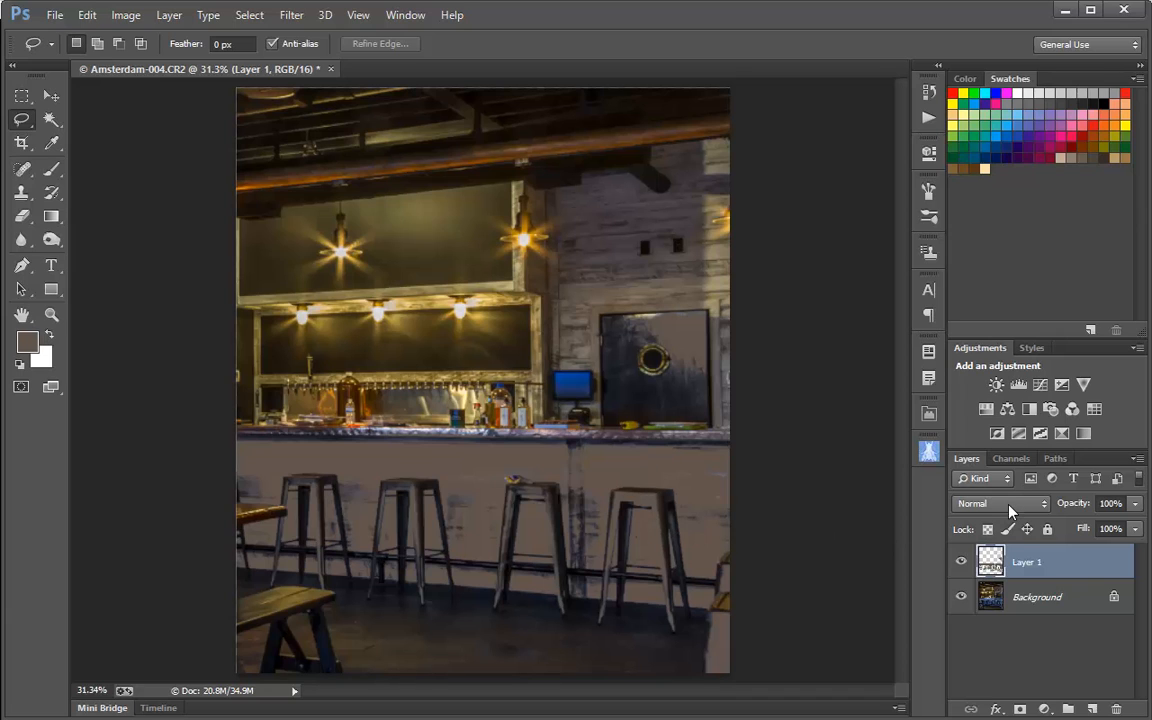
mouse_move(966, 459)
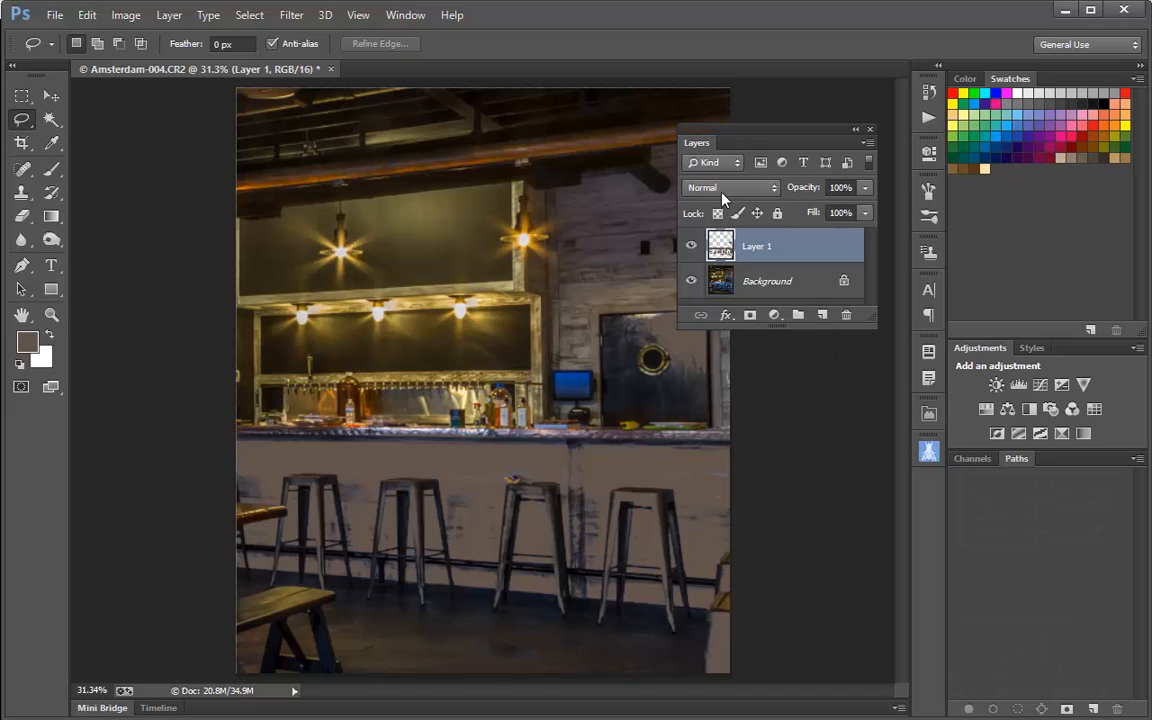
mouse_move(730, 190)
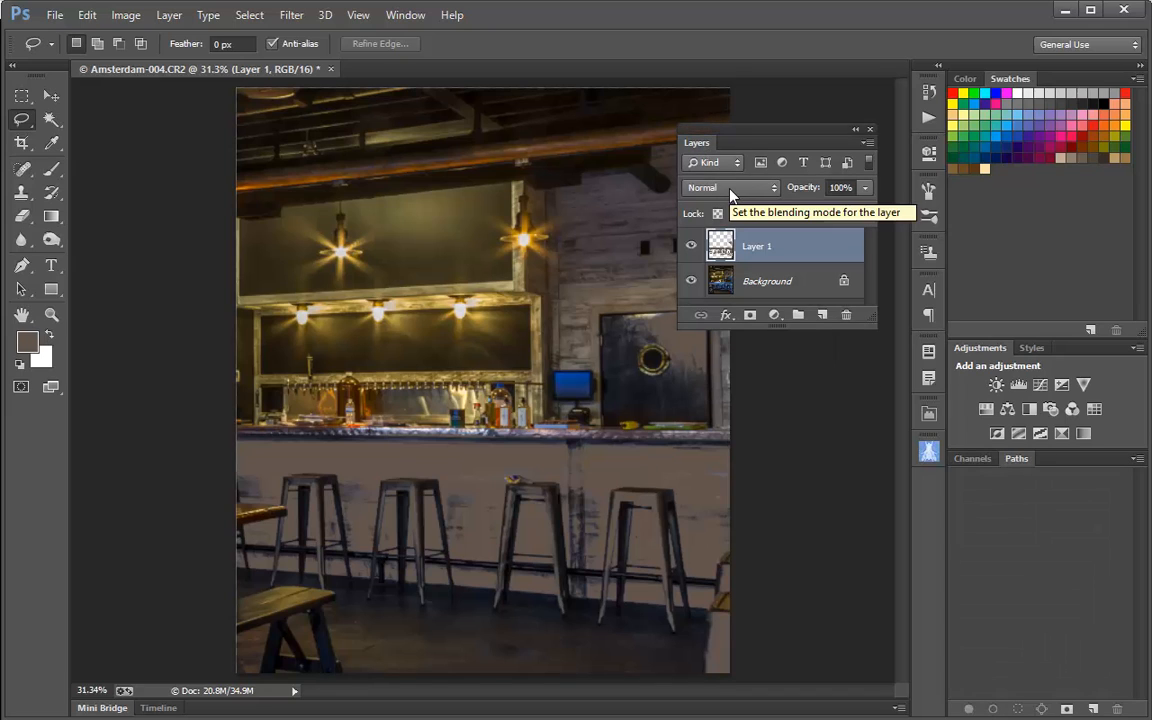
Set Layer 1's blend mode to Color and move the Layers panel off the photo
click(731, 187)
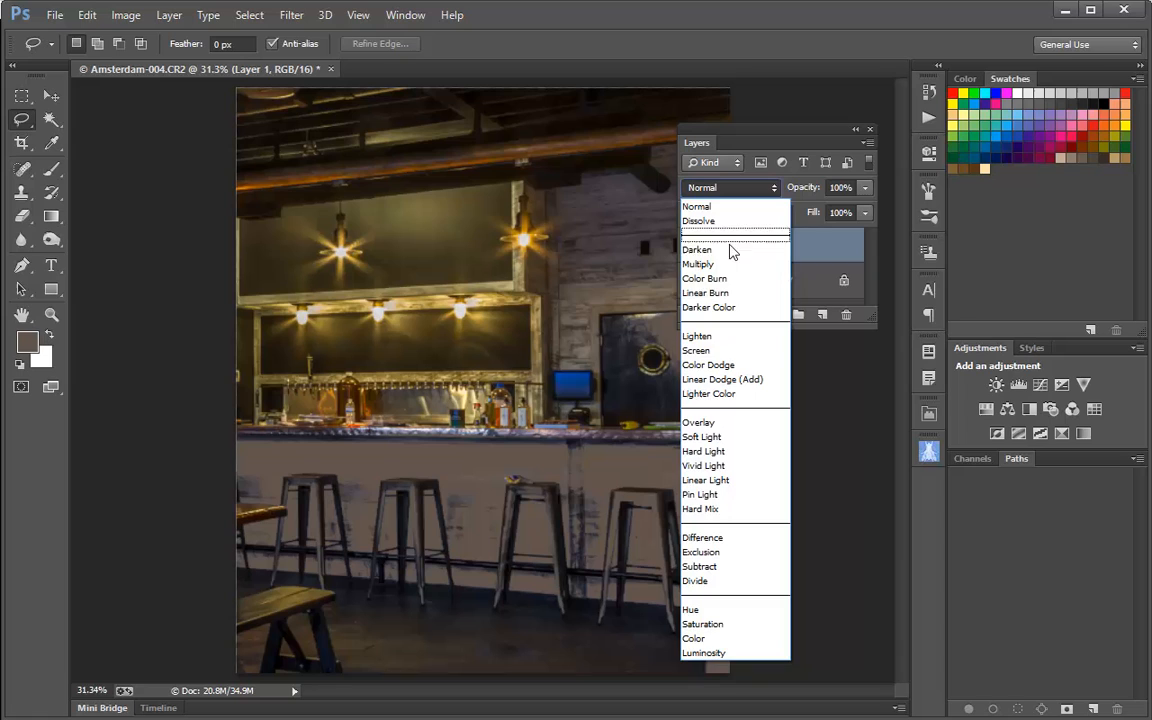
mouse_move(693, 638)
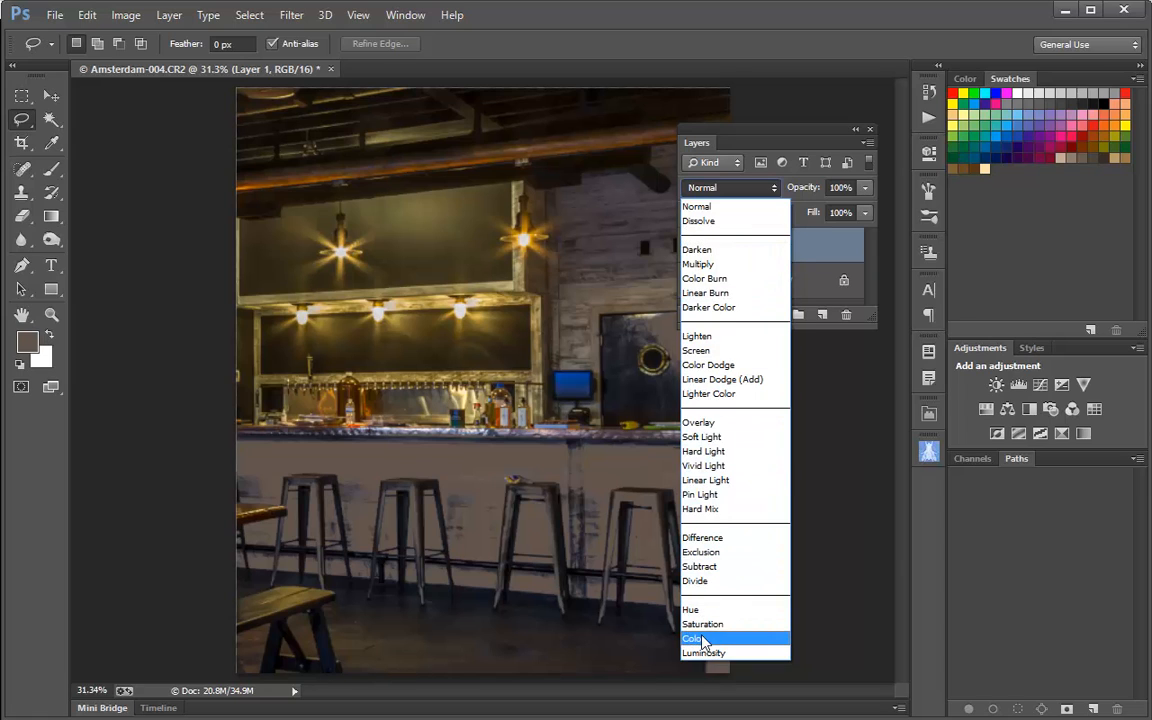
click(692, 638)
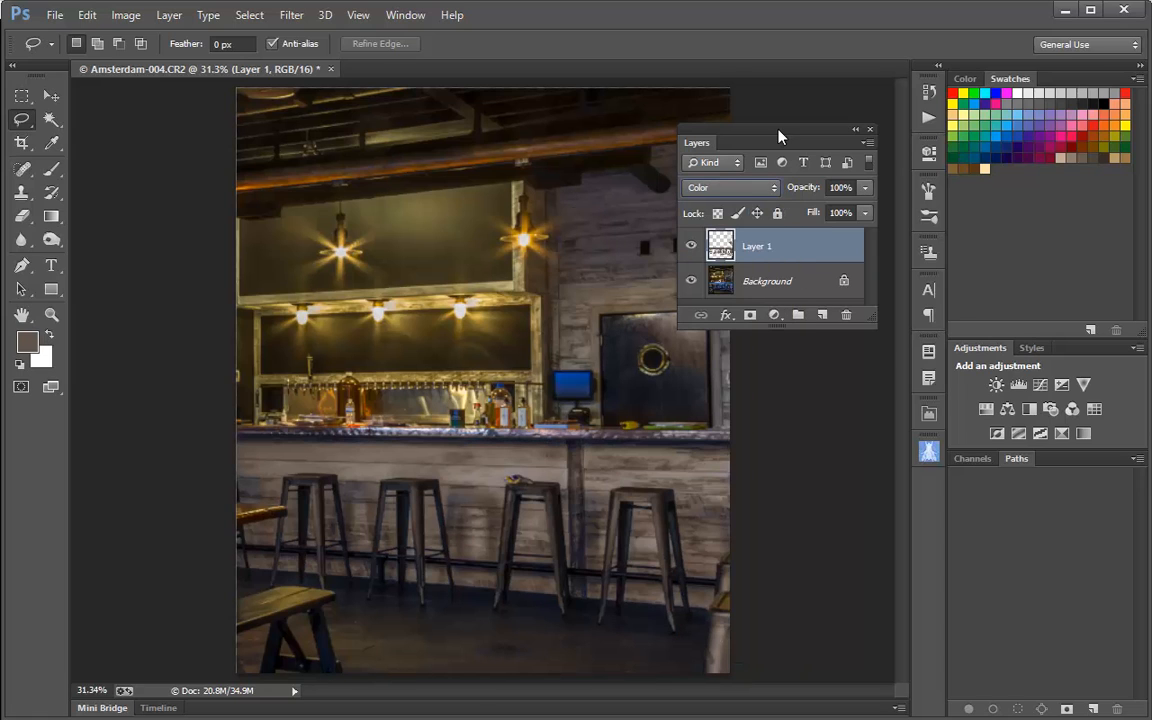
drag(780, 142, 915, 271)
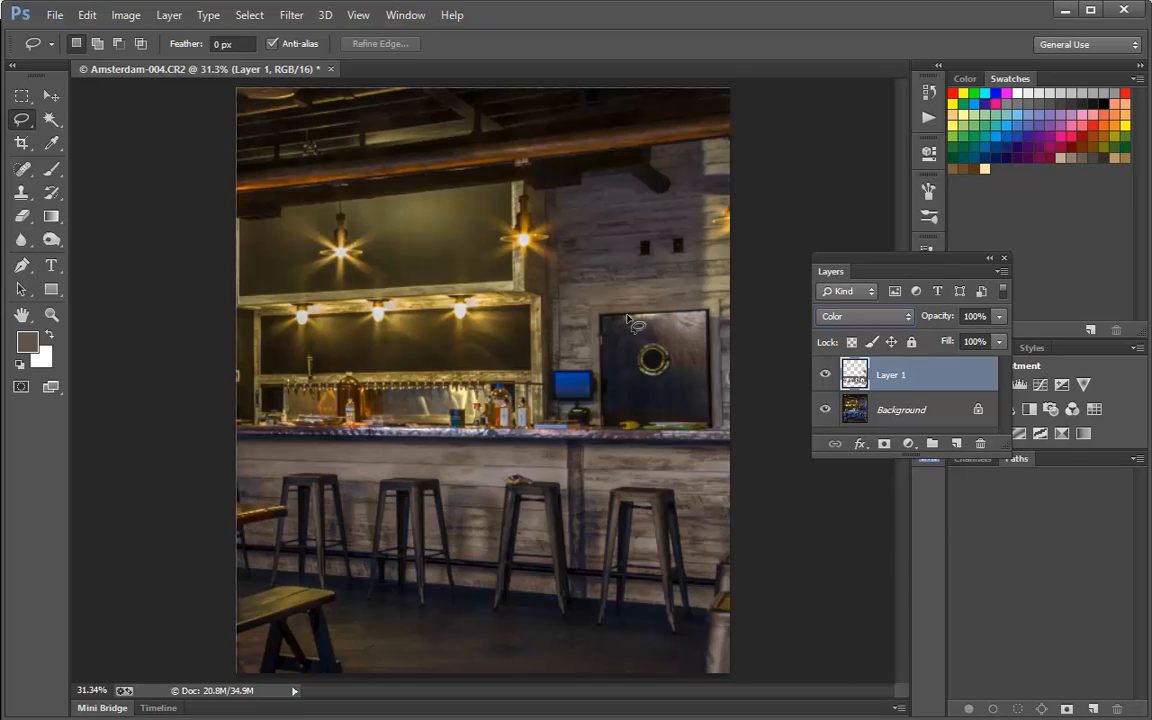
mouse_move(607, 487)
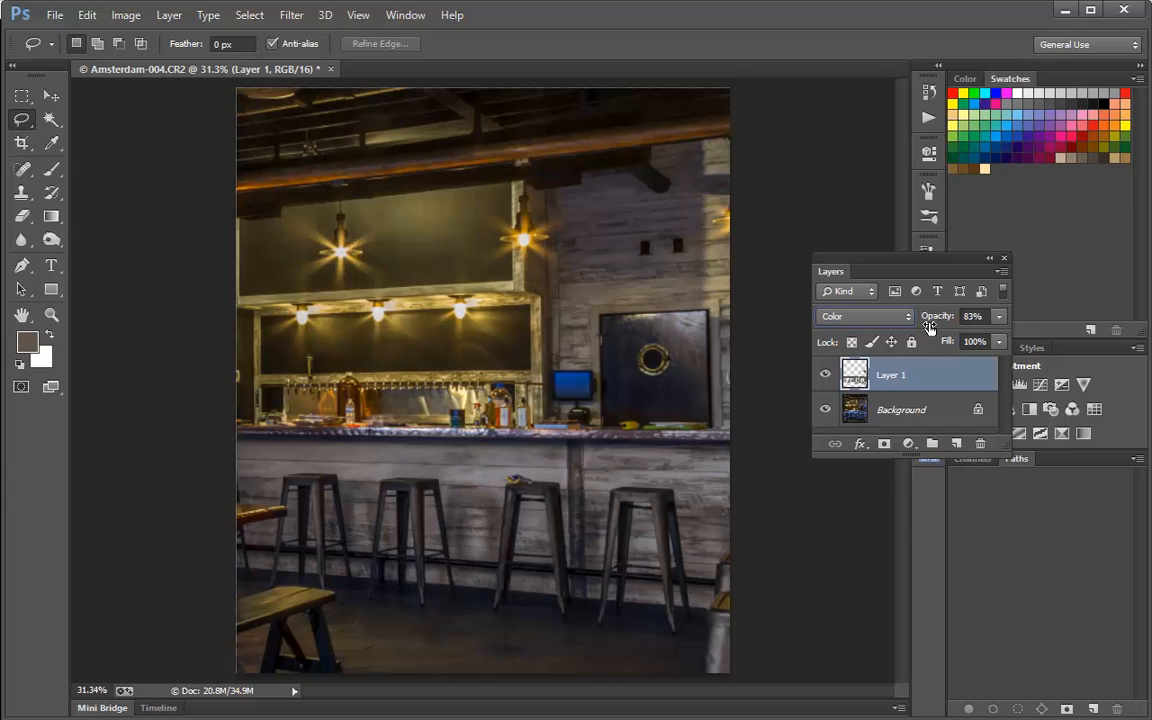
mouse_move(603, 400)
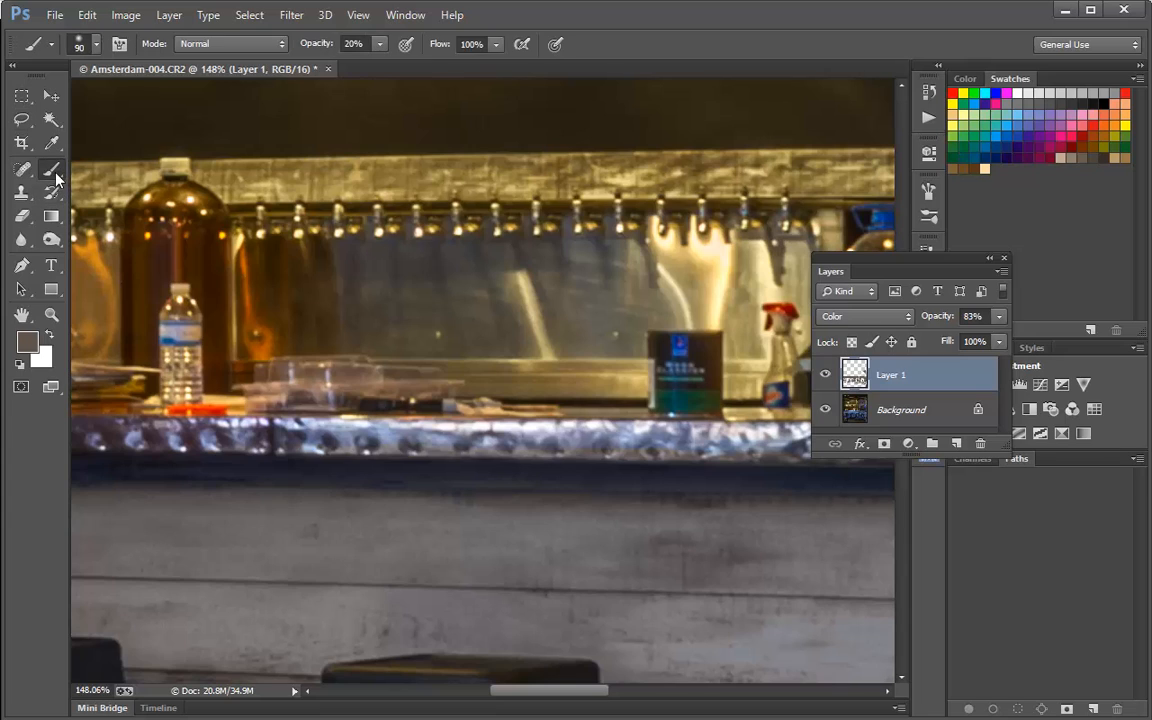
mouse_move(434, 573)
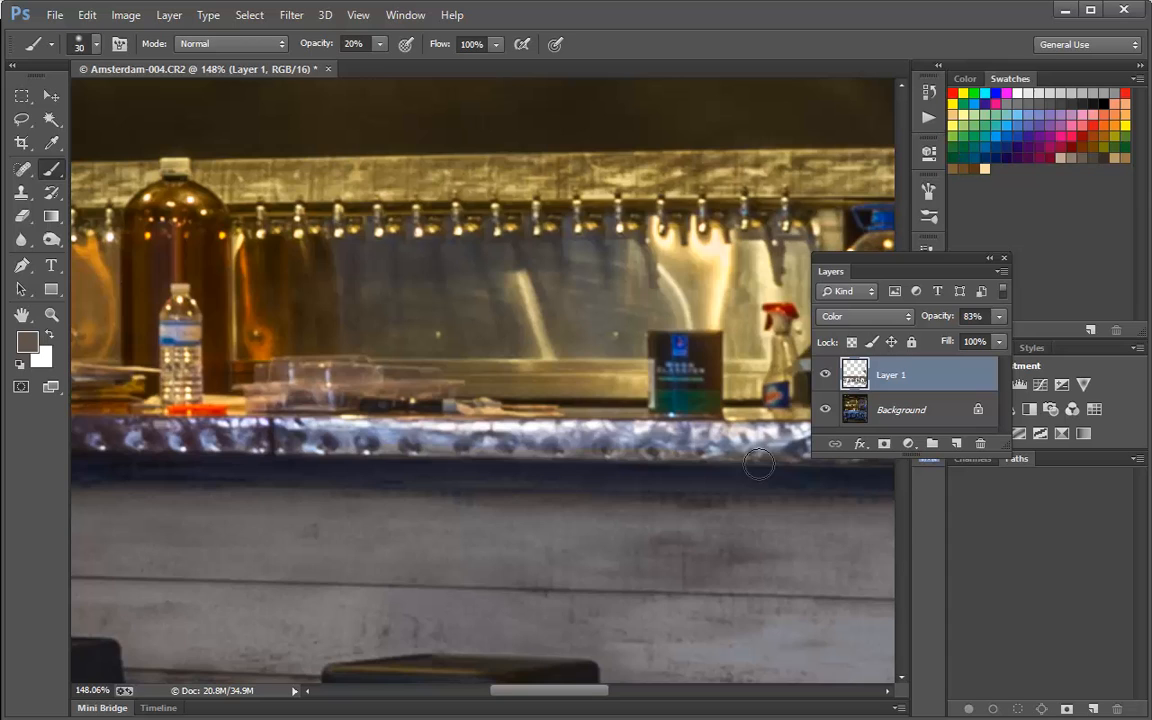
mouse_move(692, 435)
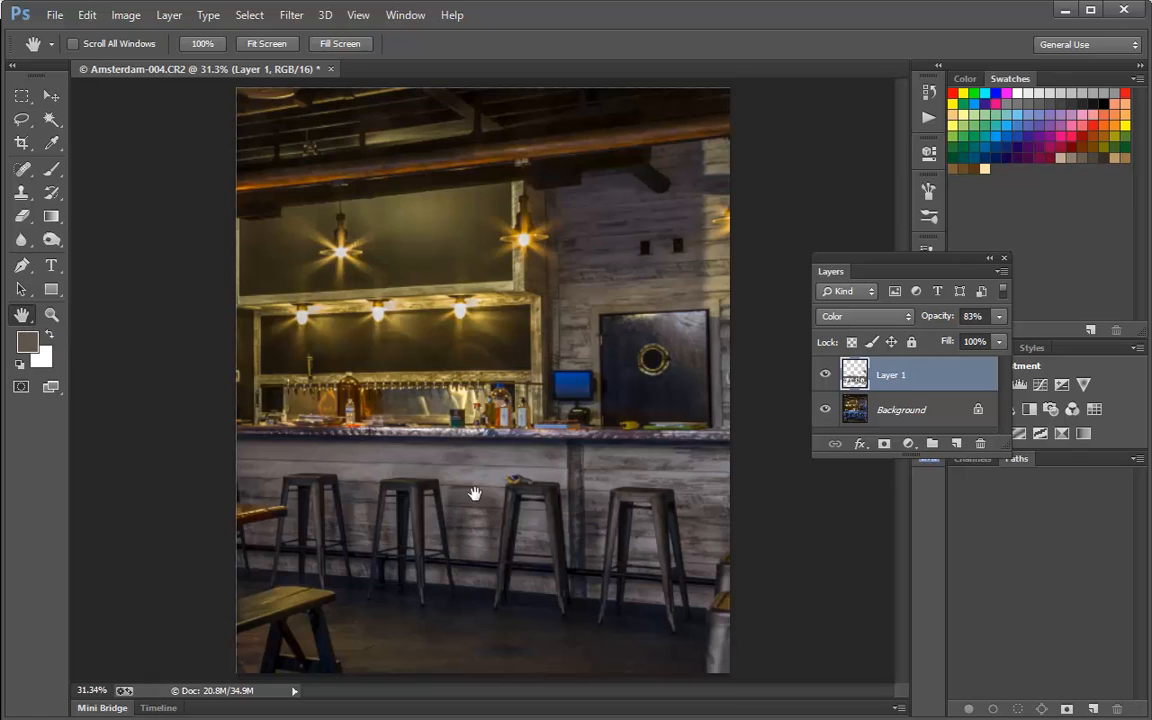
mouse_move(455, 481)
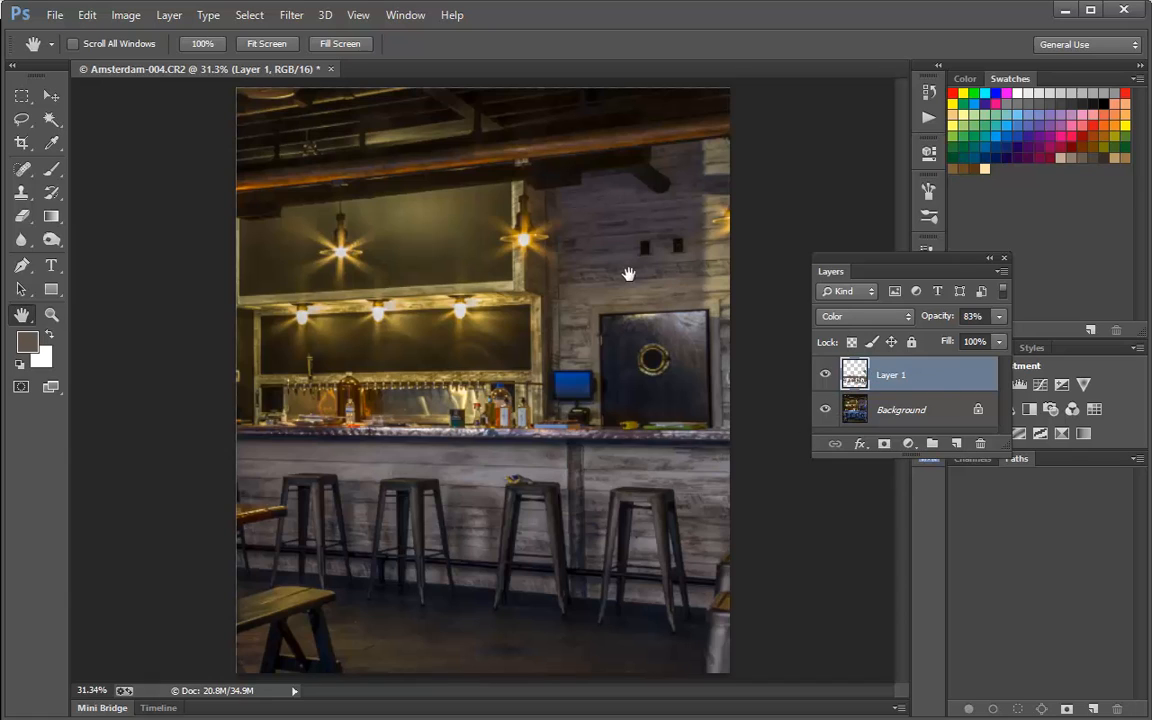
mouse_move(875, 342)
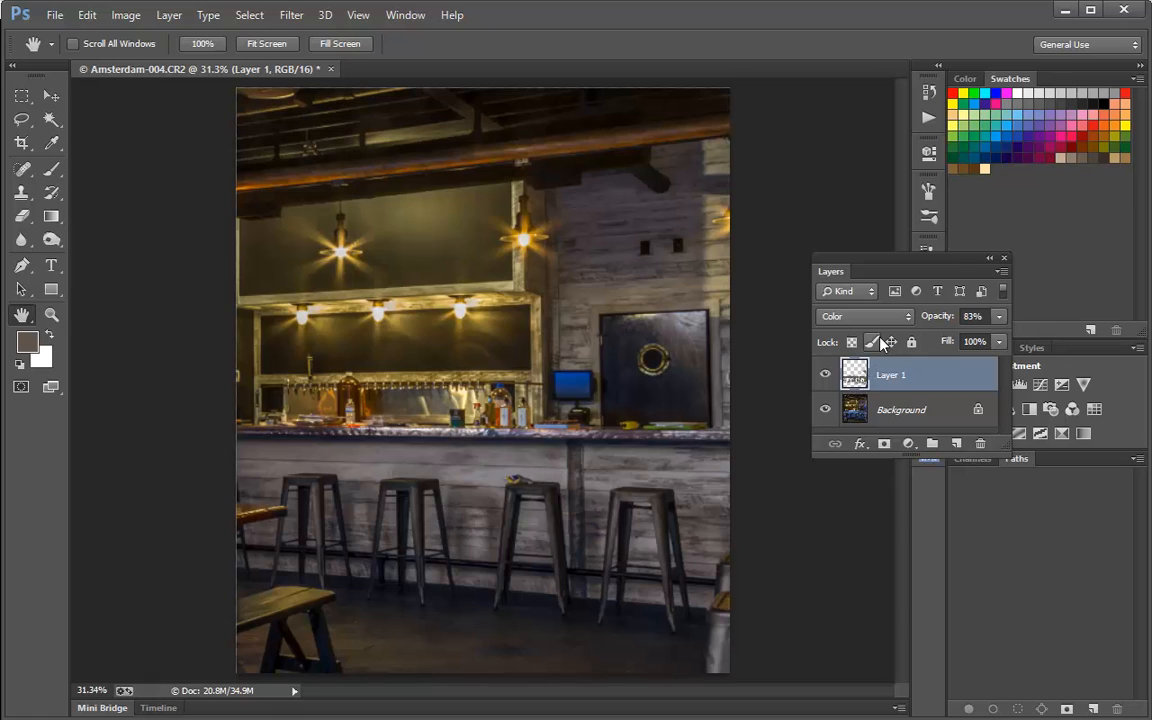
mouse_move(870, 322)
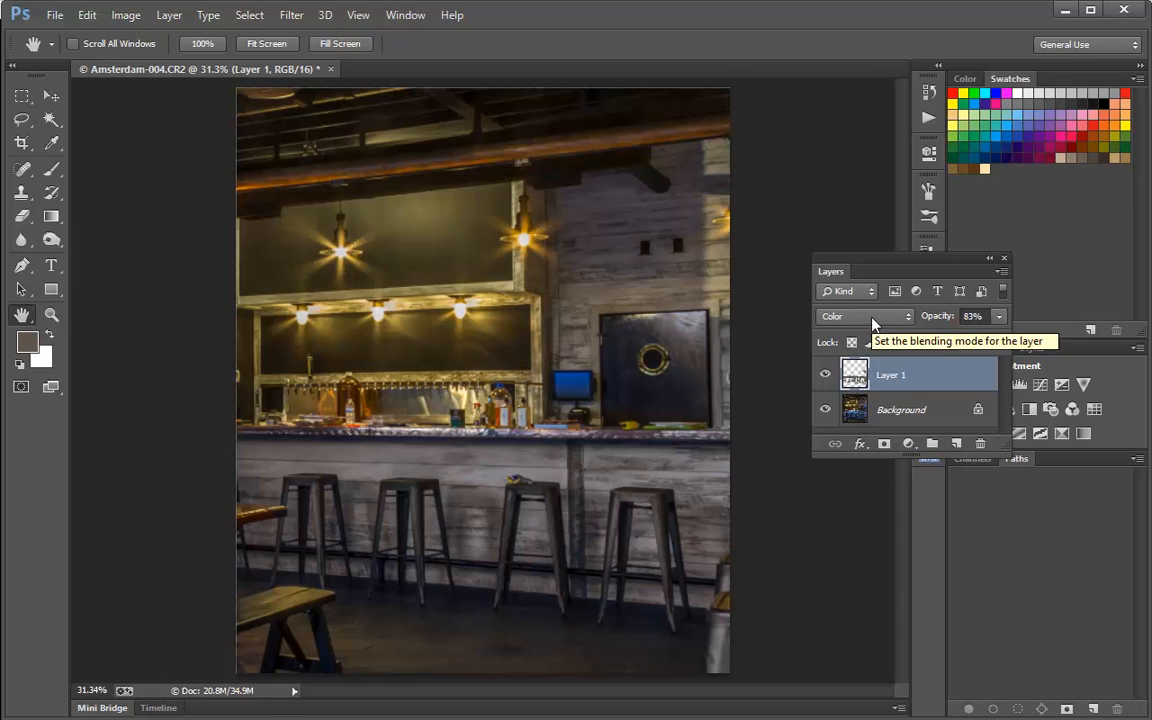
mouse_move(872, 330)
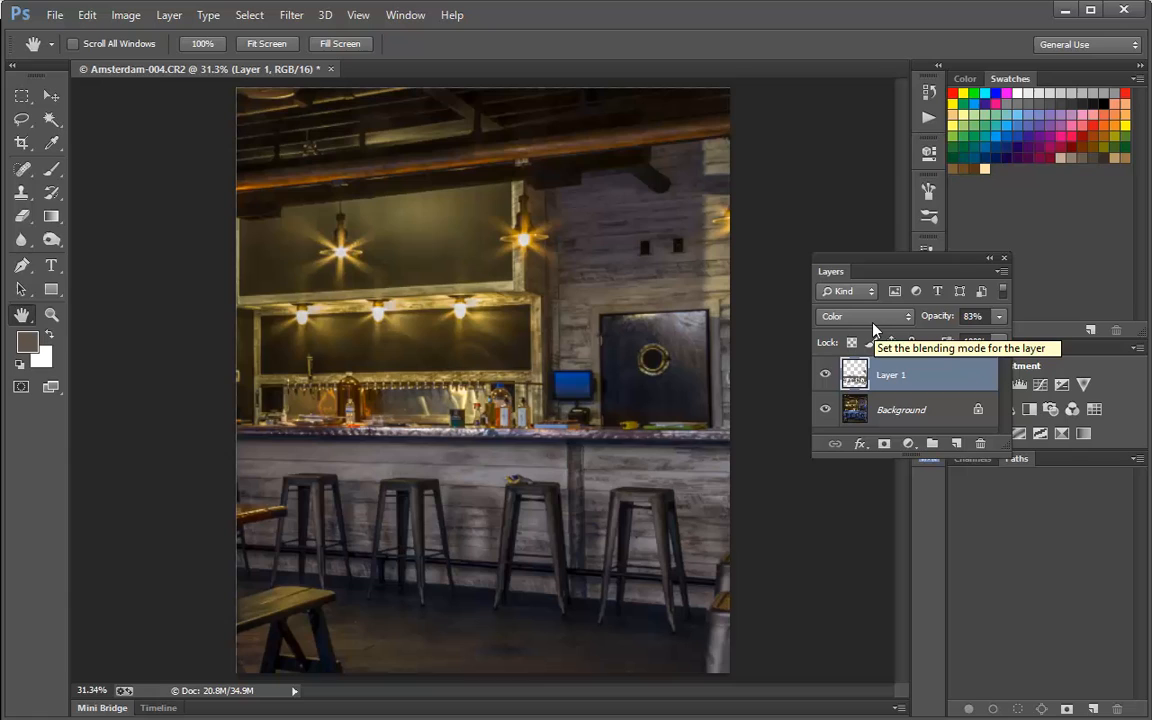
mouse_move(945, 318)
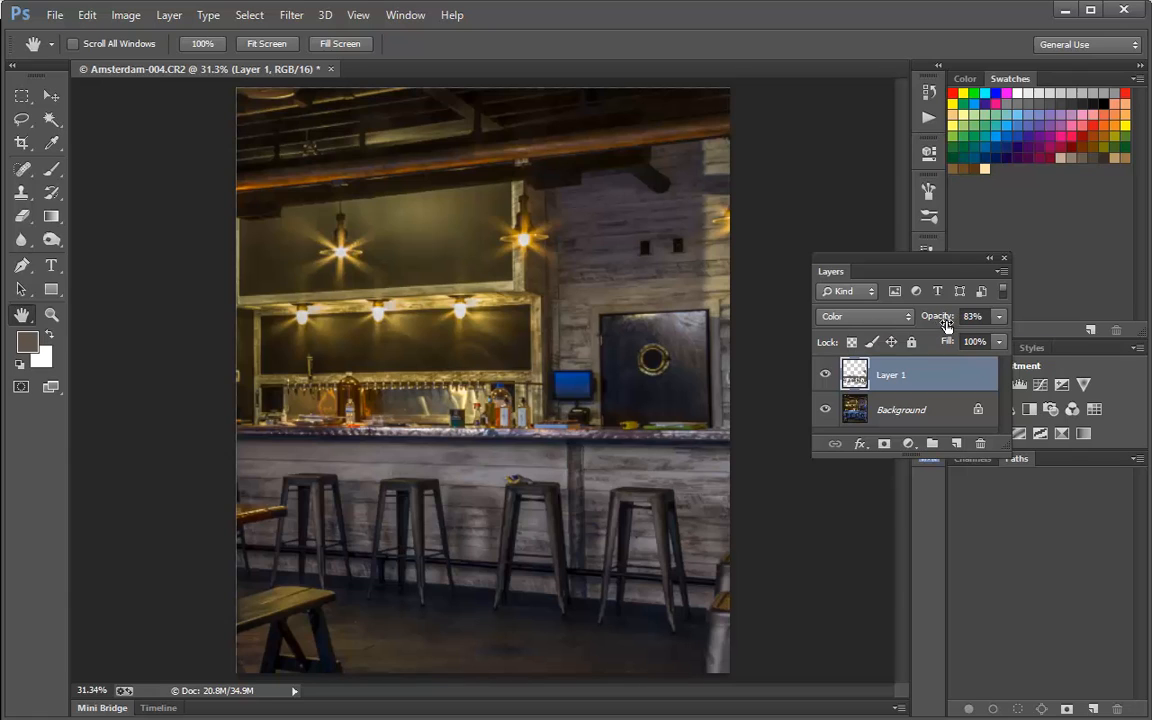